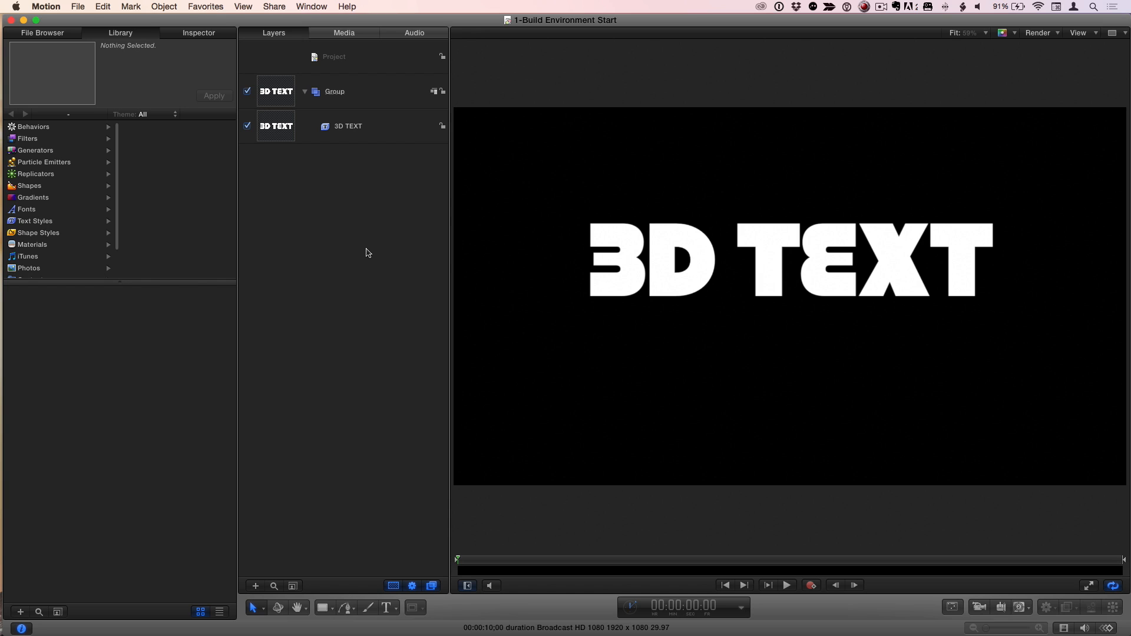
Select the 3D TEXT layer and show its text settings in the Inspector
{"action": "left_click", "coordinate": [348, 126]}
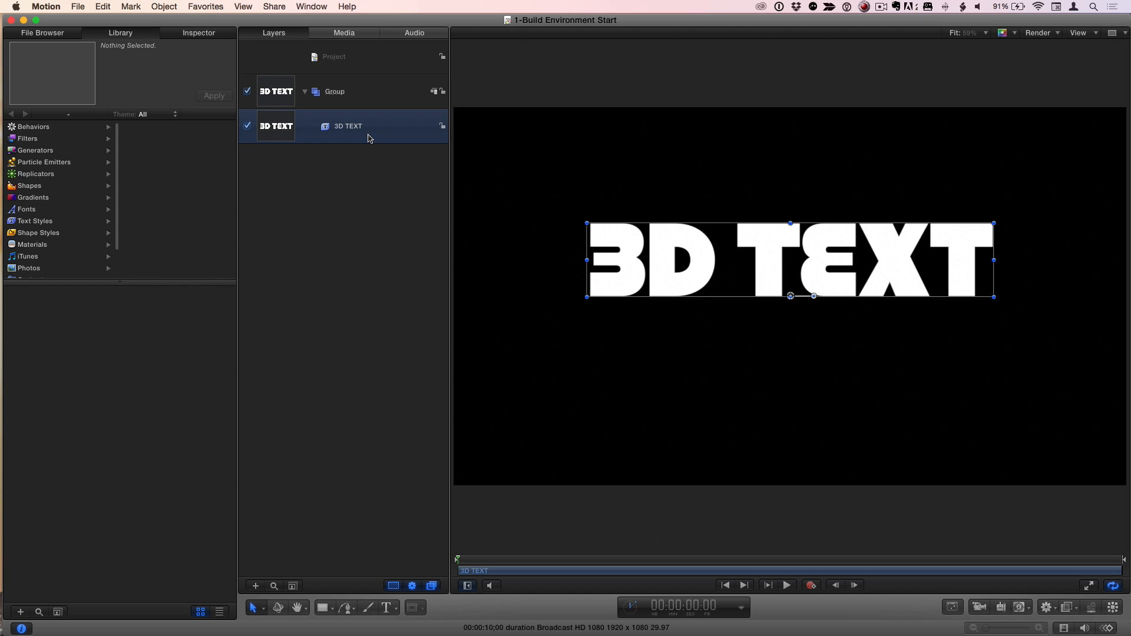
{"action": "mouse_move", "coordinate": [207, 42]}
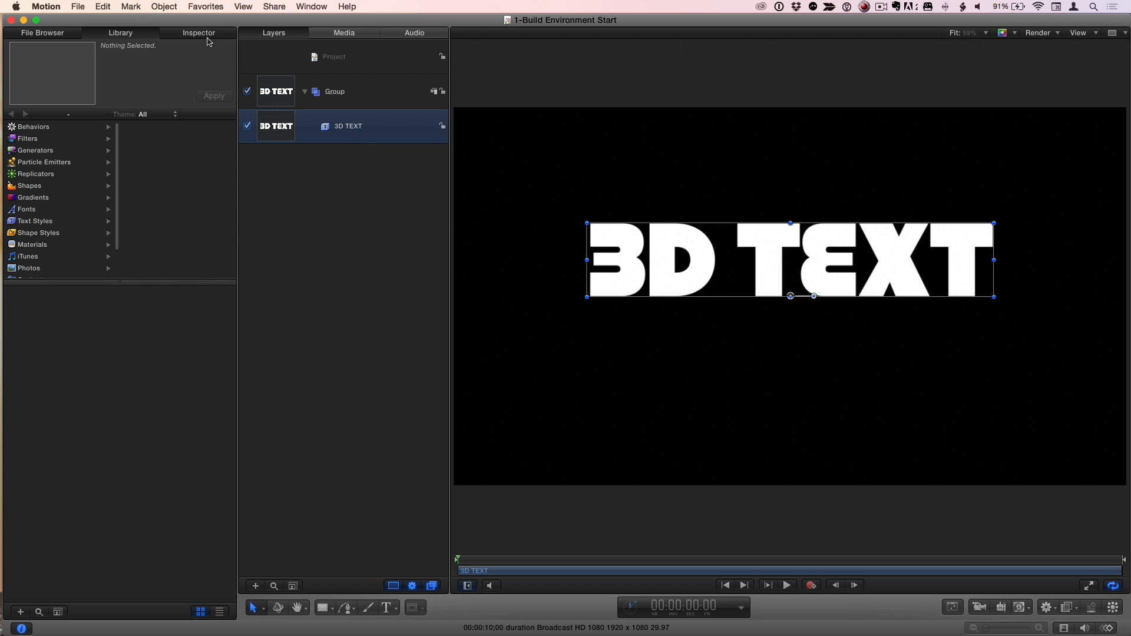
{"action": "left_click", "coordinate": [198, 33]}
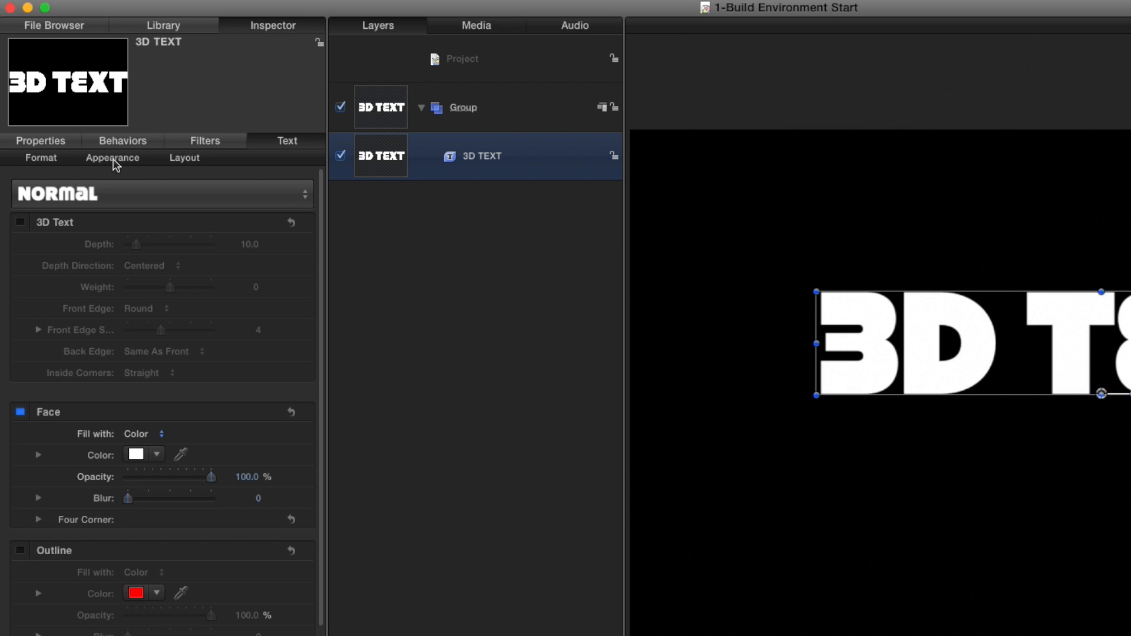
In the text's appearance settings, raise the 3D extrusion depth to 55
{"action": "left_click", "coordinate": [142, 433]}
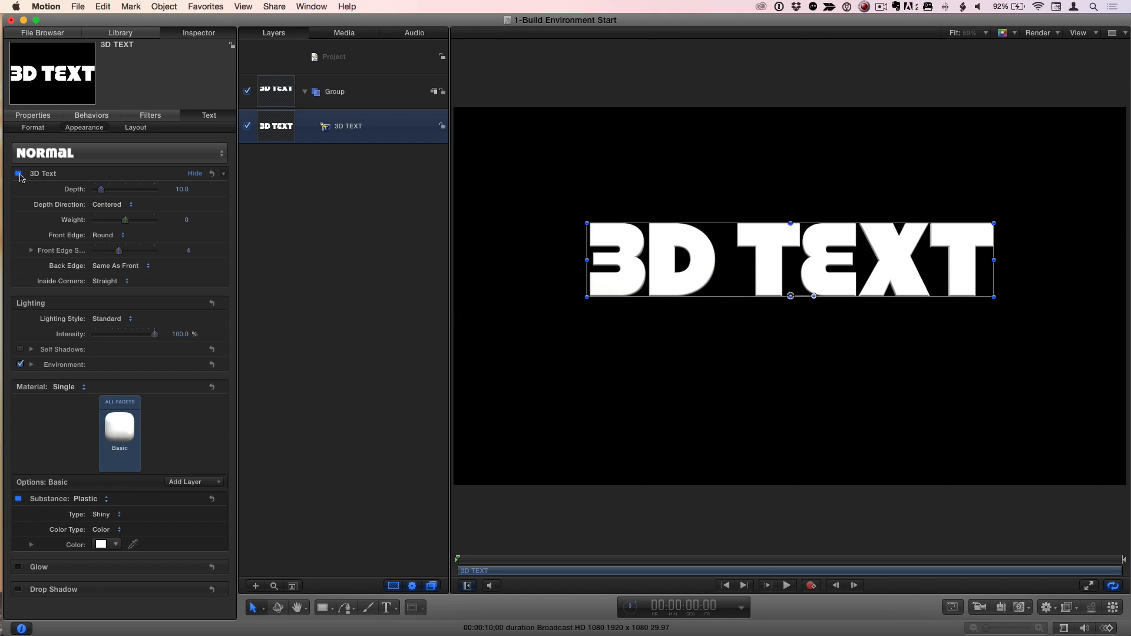
{"action": "left_click_drag", "start_coordinate": [100, 189], "coordinate": [107, 188]}
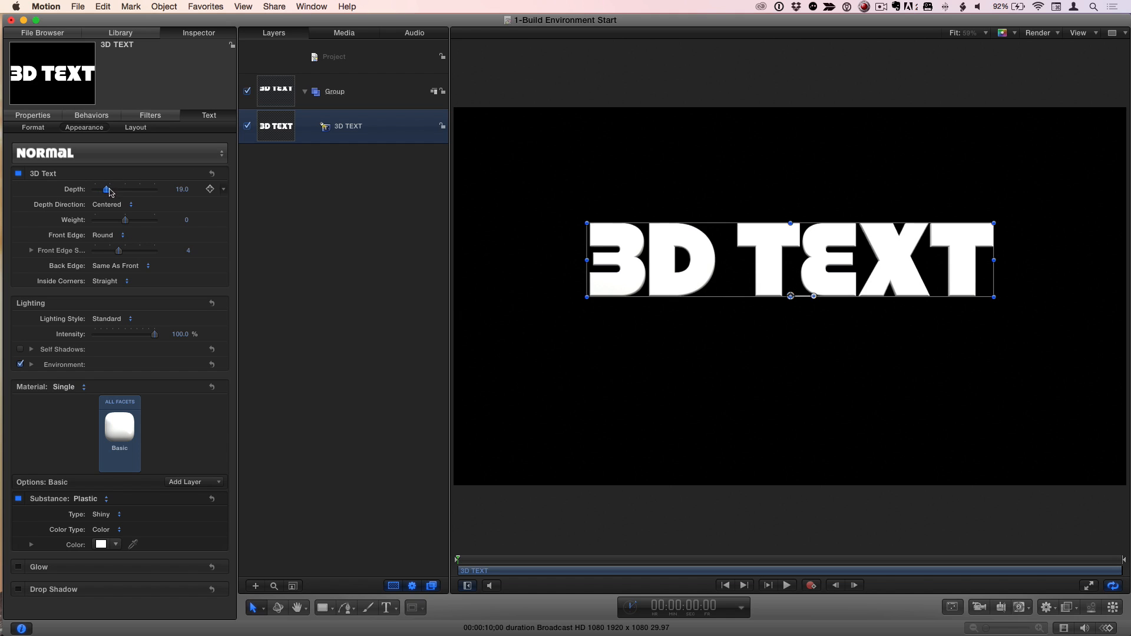
{"action": "left_click_drag", "start_coordinate": [106, 189], "coordinate": [129, 188]}
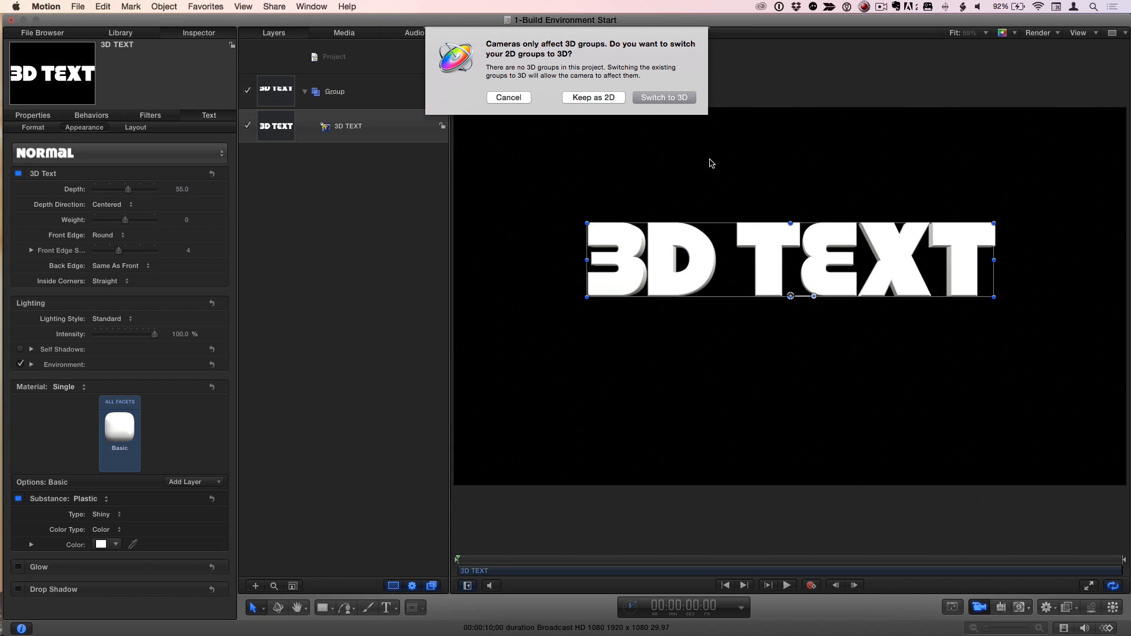
Switch the group to 3D for the new camera and apply the red Car Paint material
{"action": "left_click", "coordinate": [662, 98]}
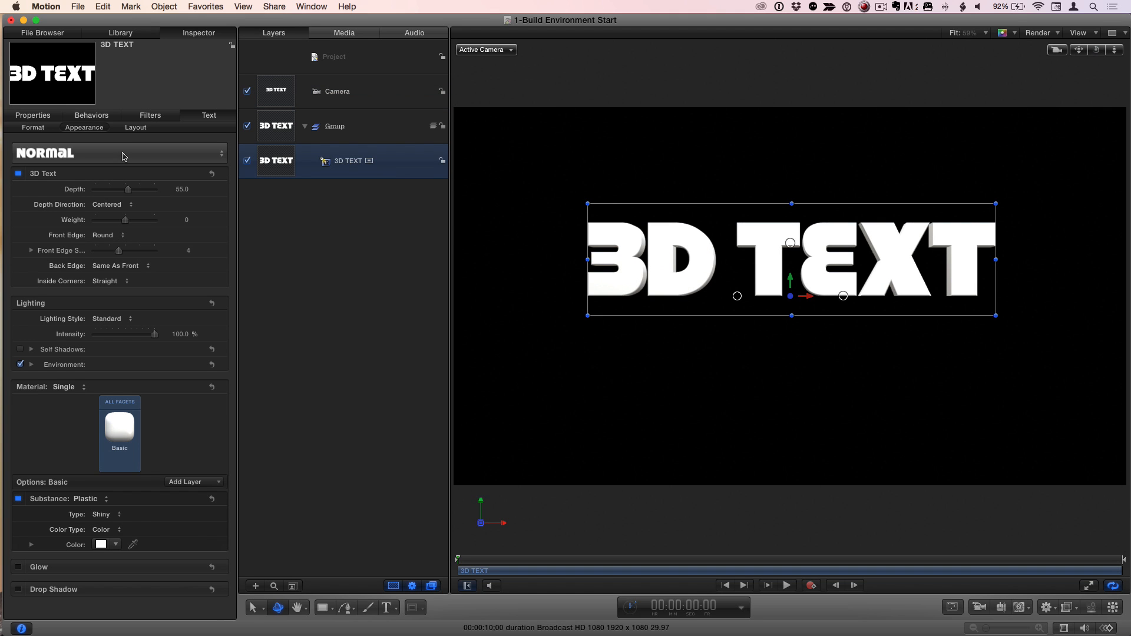
{"action": "left_click", "coordinate": [119, 424]}
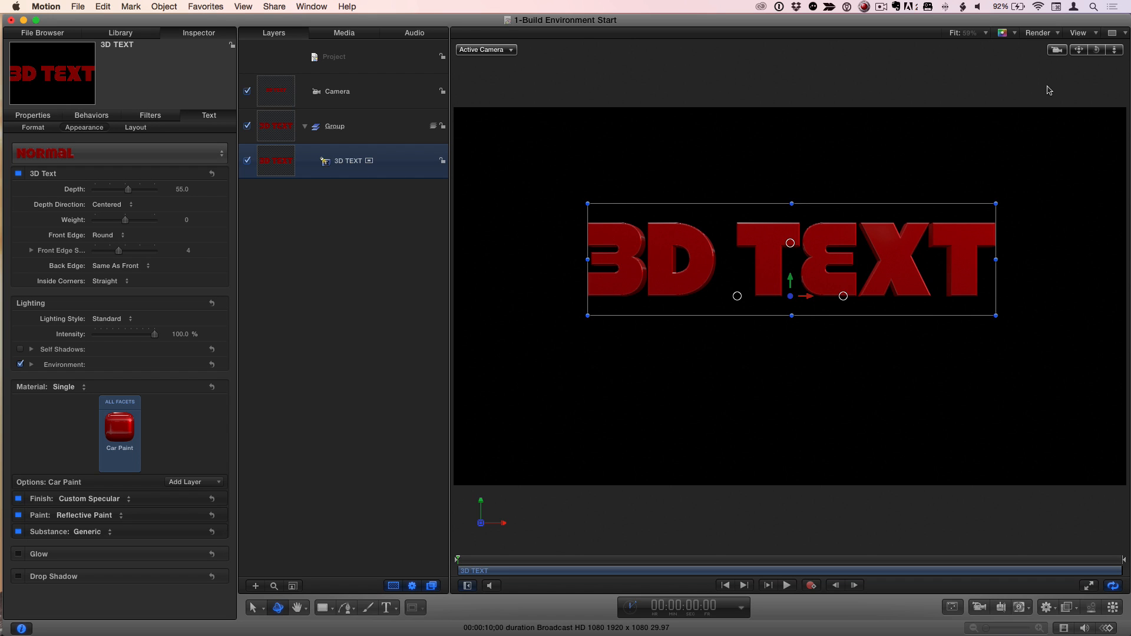
{"action": "mouse_move", "coordinate": [953, 144]}
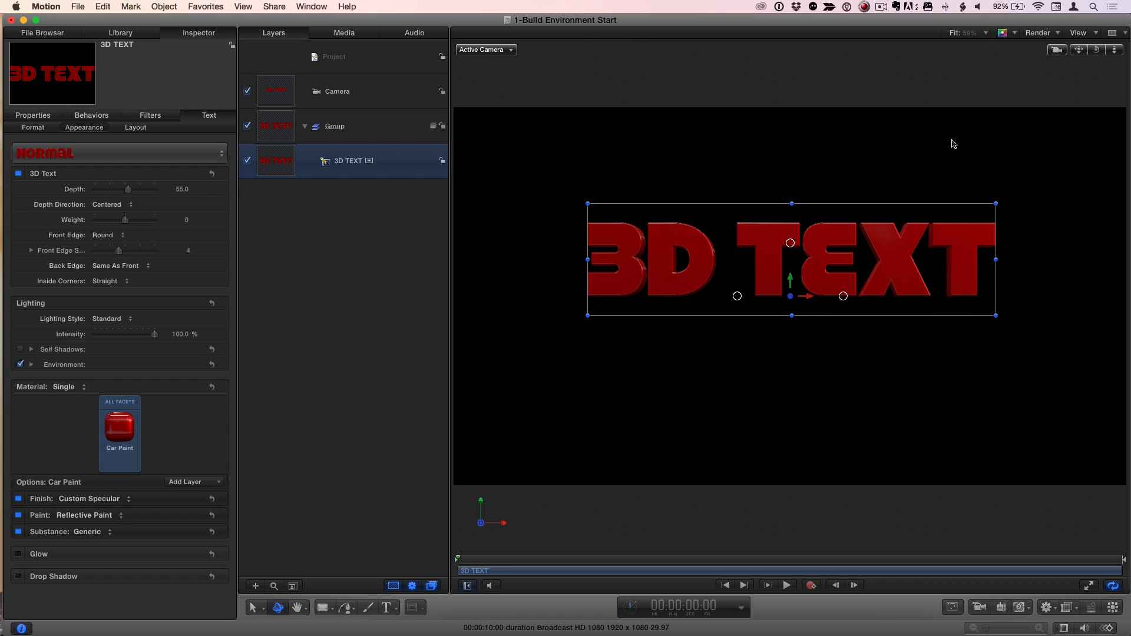
{"action": "mouse_move", "coordinate": [112, 68]}
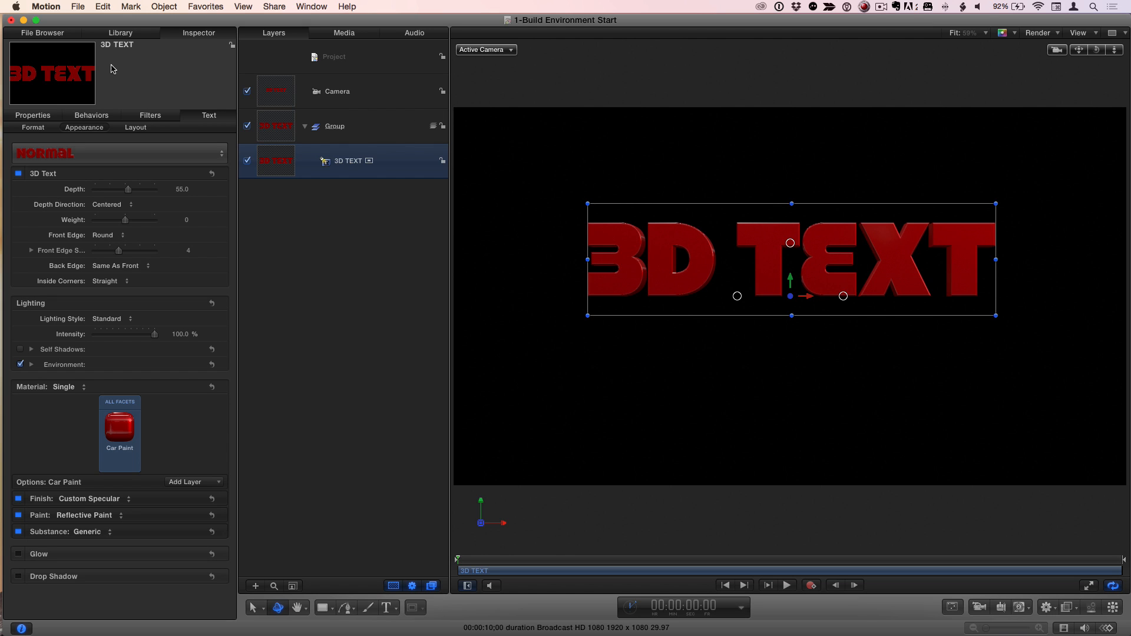
From the Library's Generators folder, add a Color Solid as a floor under the text
{"action": "left_click", "coordinate": [120, 33]}
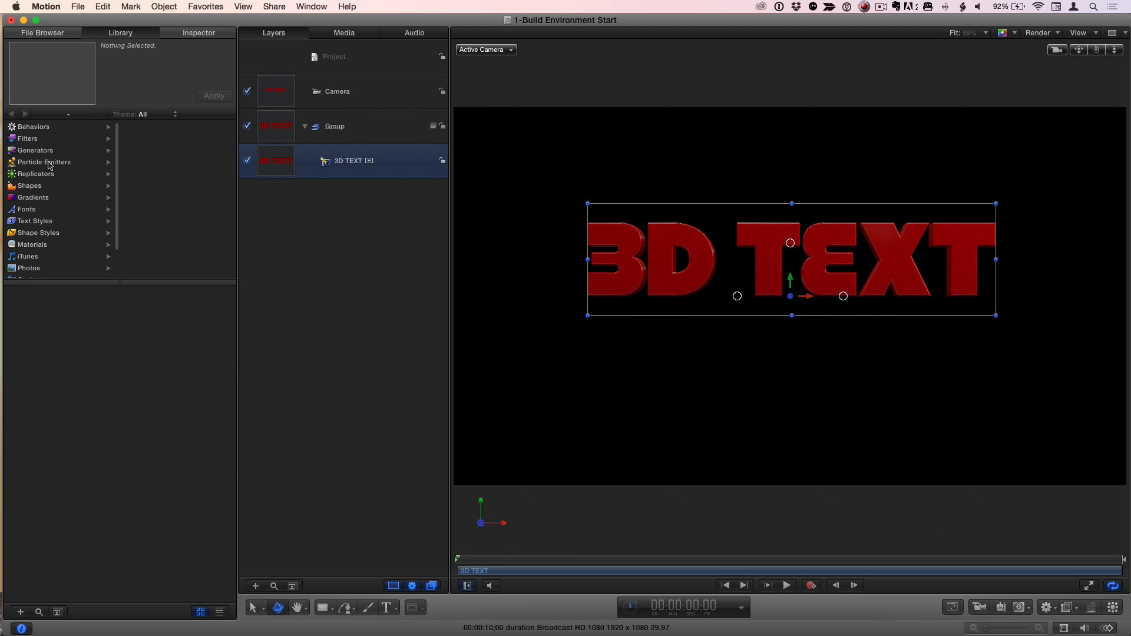
{"action": "left_click", "coordinate": [34, 150]}
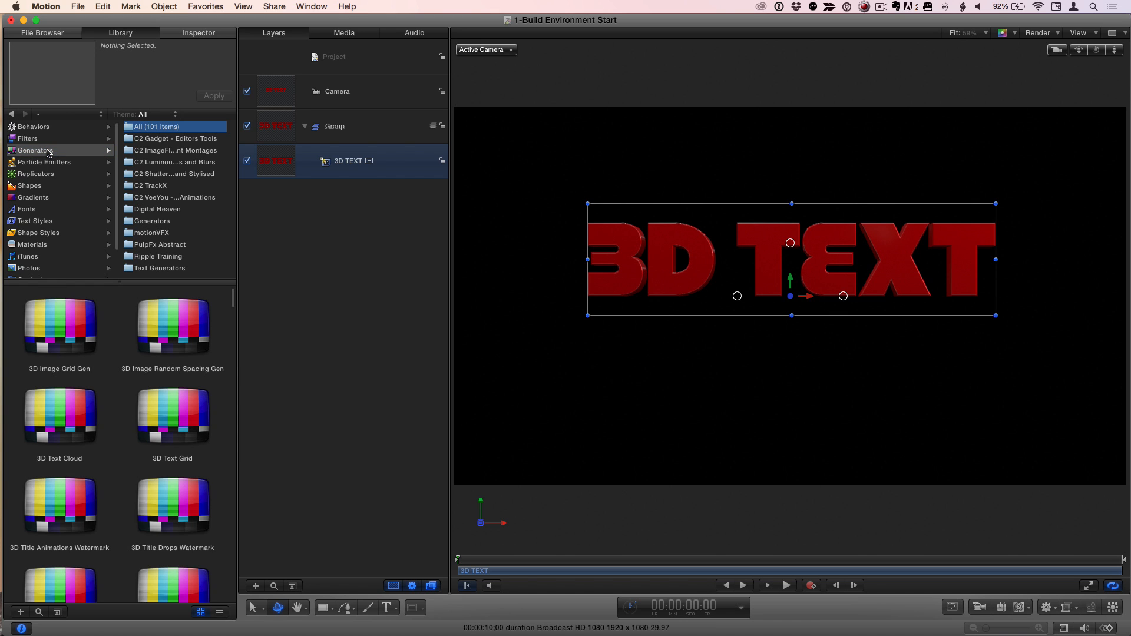
{"action": "mouse_move", "coordinate": [172, 300]}
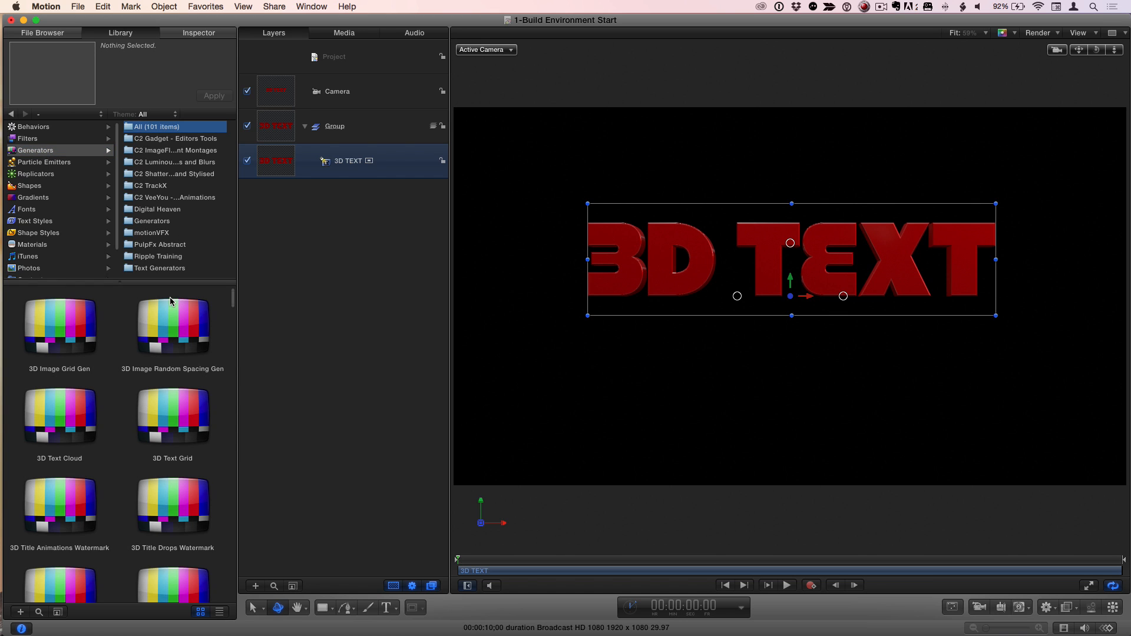
{"action": "mouse_move", "coordinate": [73, 418]}
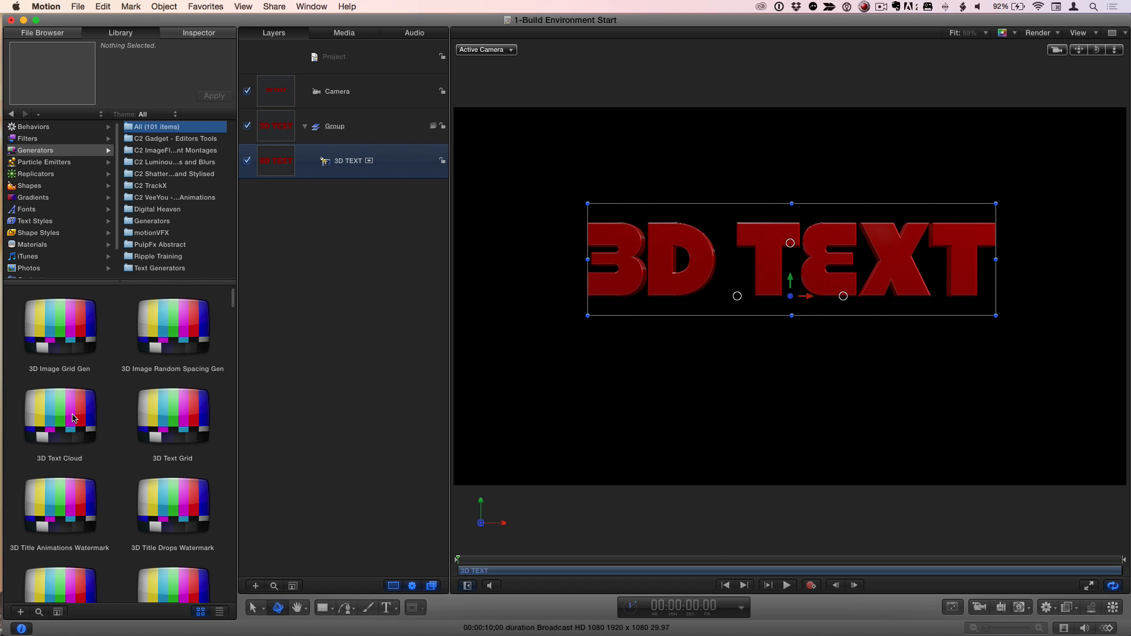
{"action": "left_click", "coordinate": [152, 220]}
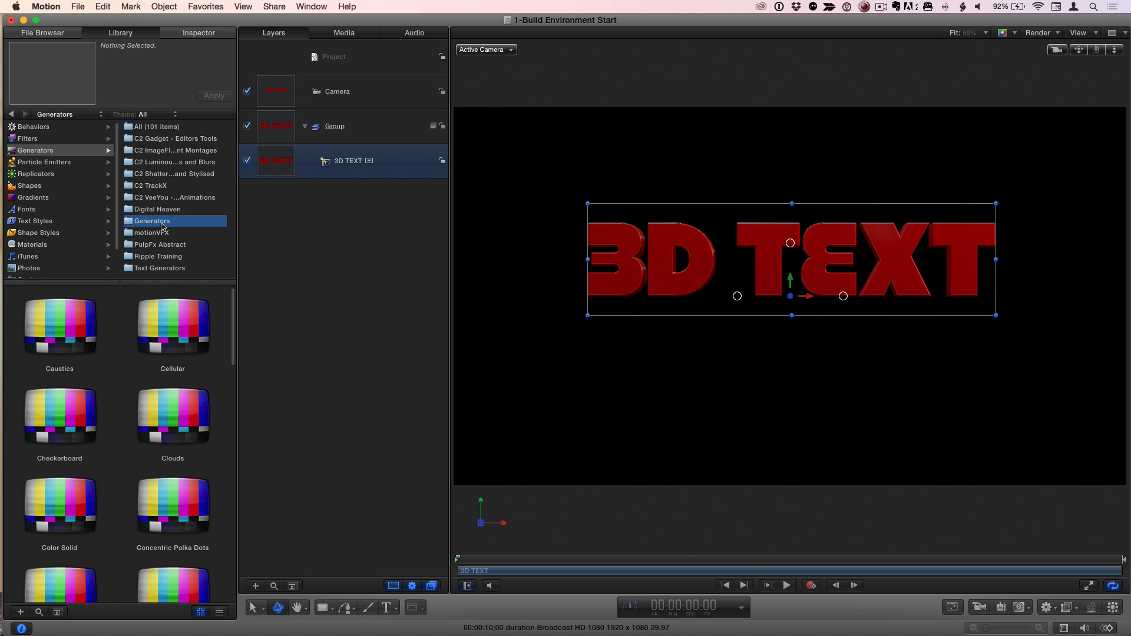
{"action": "left_click", "coordinate": [59, 505]}
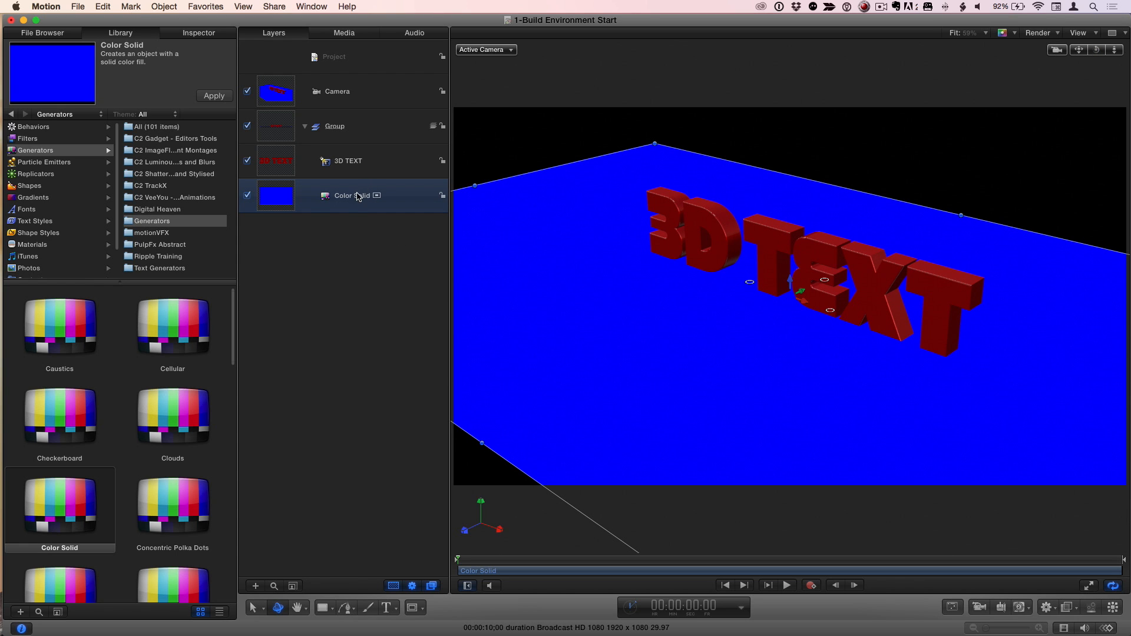
Enable the floor's Reflection with Falloff, shortening End Distance to 250
{"action": "left_click", "coordinate": [198, 33]}
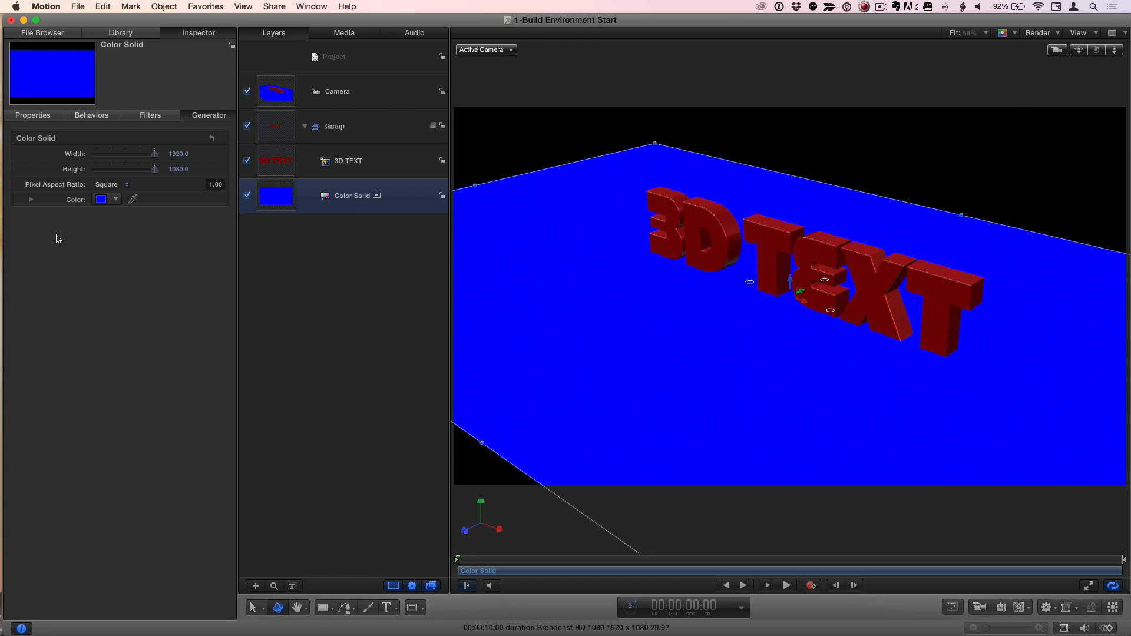
{"action": "left_click", "coordinate": [33, 116]}
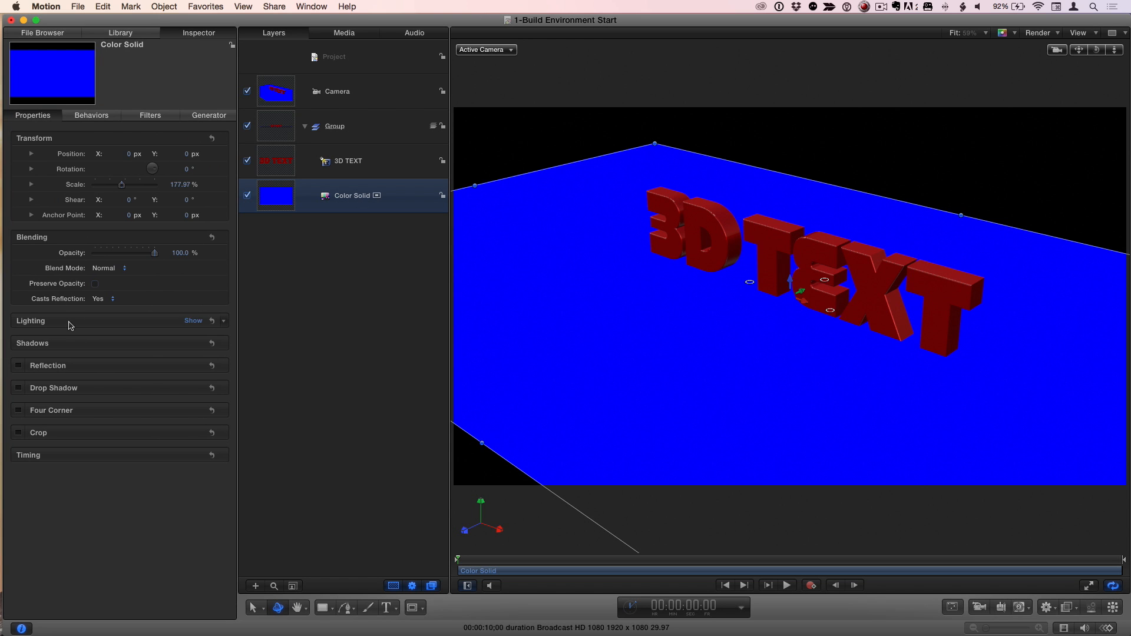
{"action": "left_click", "coordinate": [19, 365]}
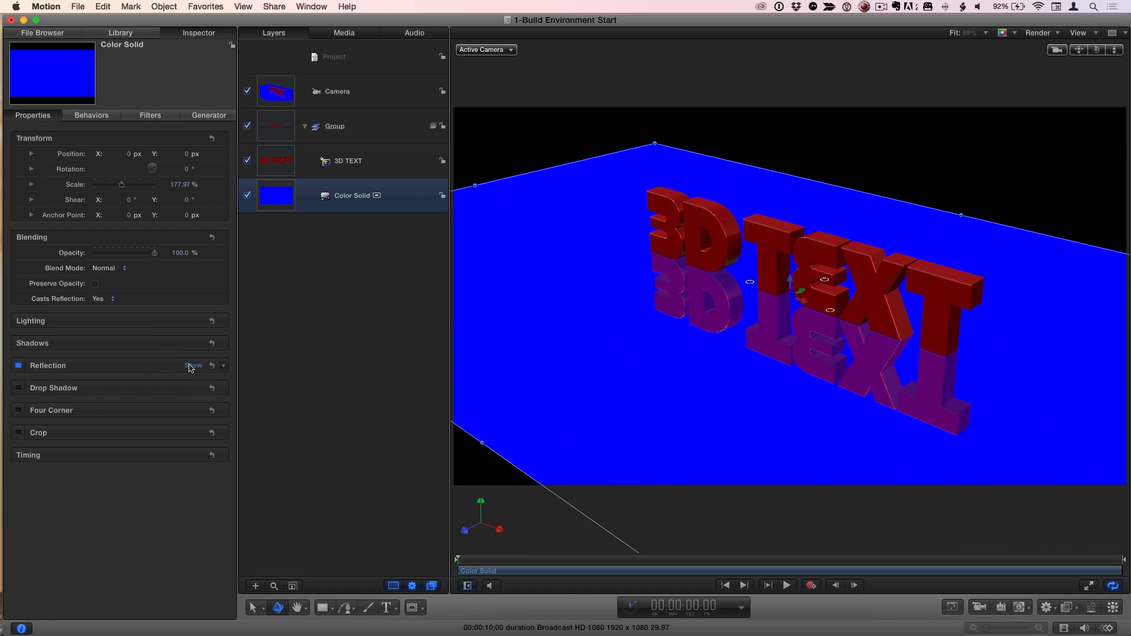
{"action": "left_click", "coordinate": [192, 365]}
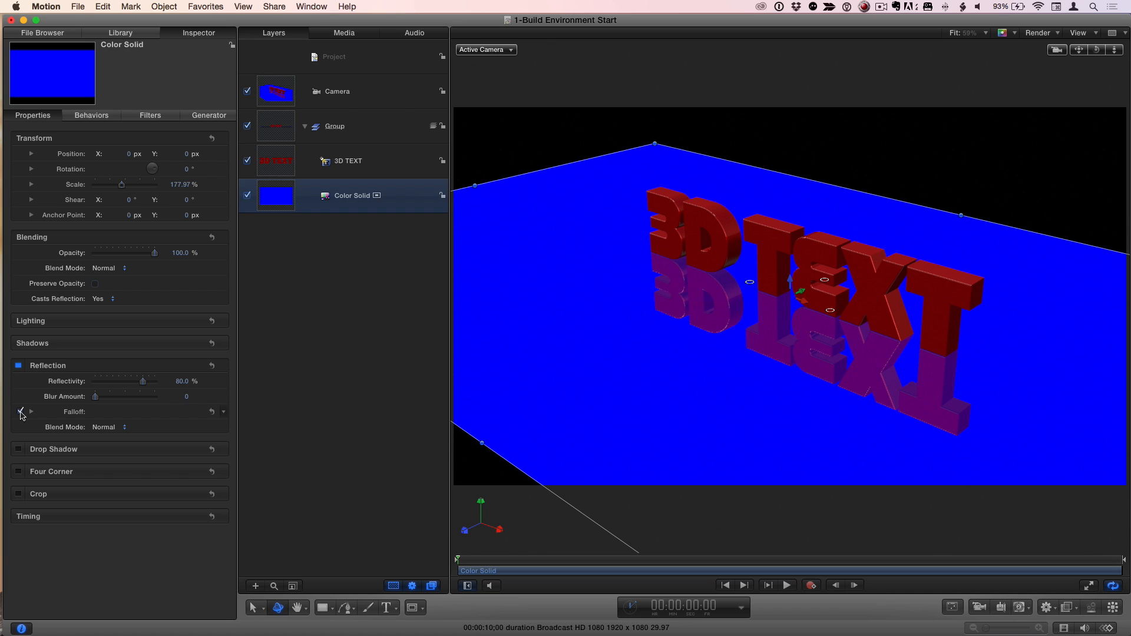
{"action": "left_click", "coordinate": [20, 411]}
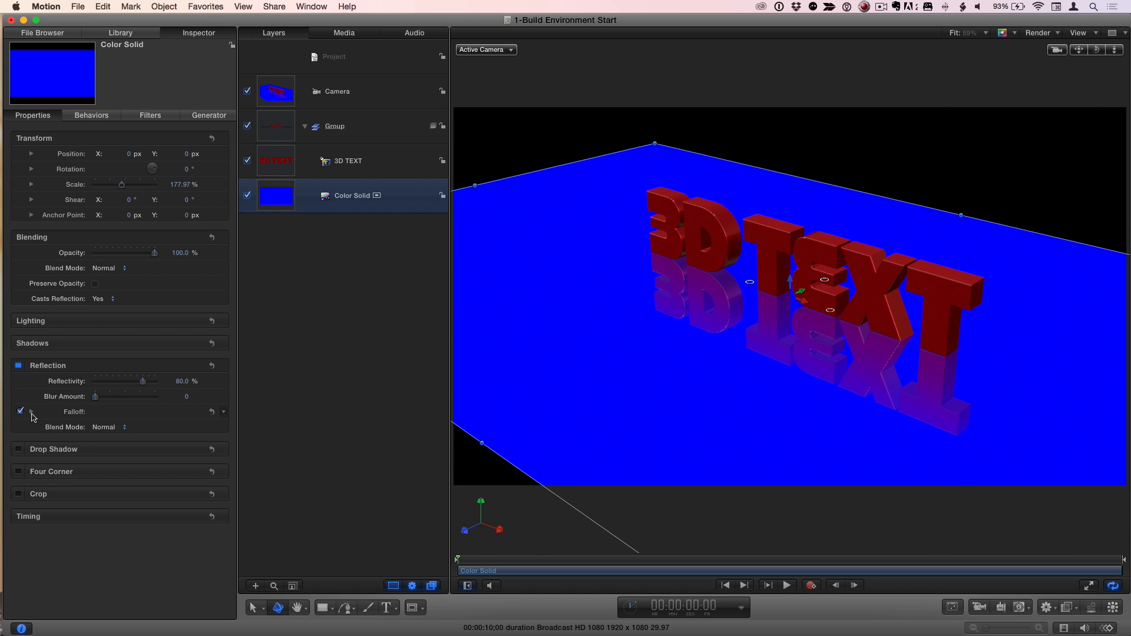
{"action": "left_click", "coordinate": [31, 411]}
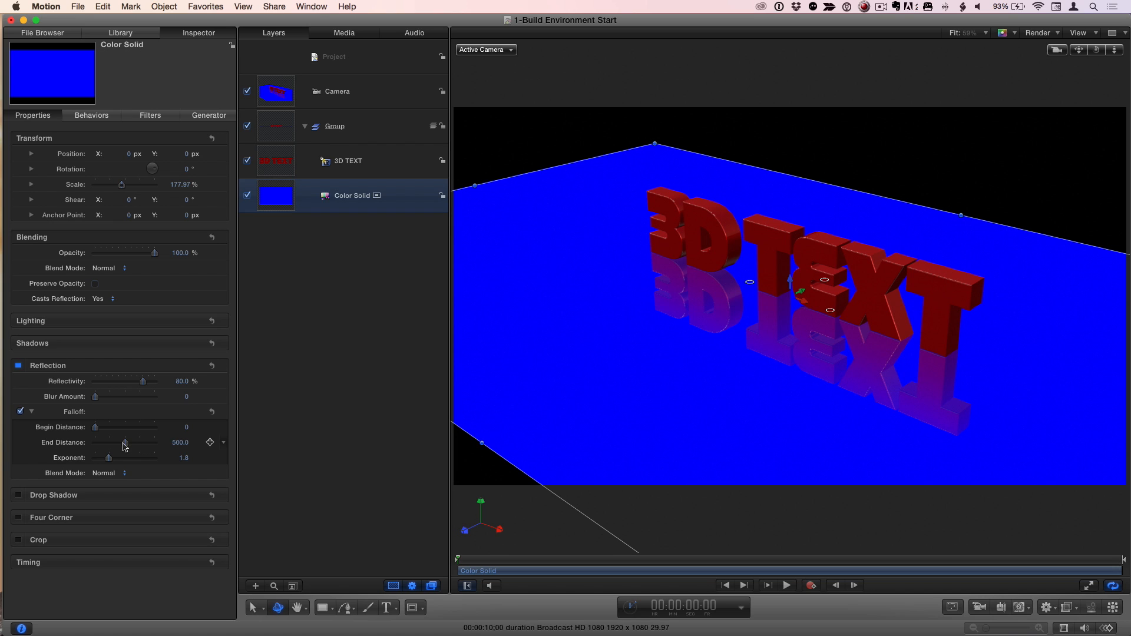
{"action": "left_click_drag", "start_coordinate": [123, 441], "coordinate": [109, 442]}
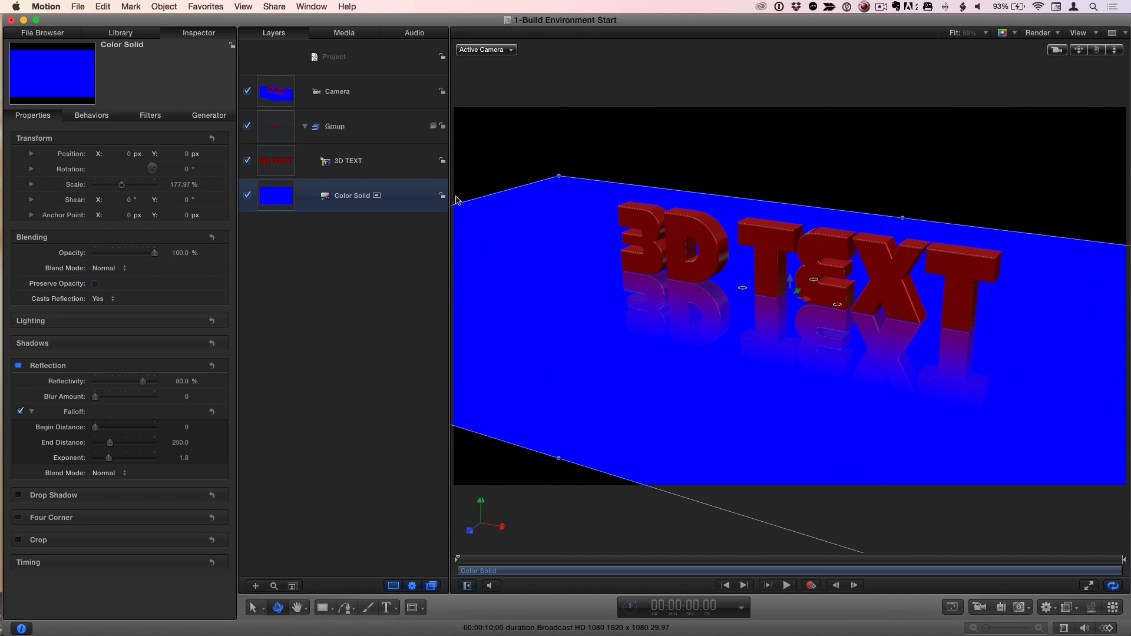
Change the Color Solid floor from blue to a near-black colour
{"action": "left_click", "coordinate": [208, 116]}
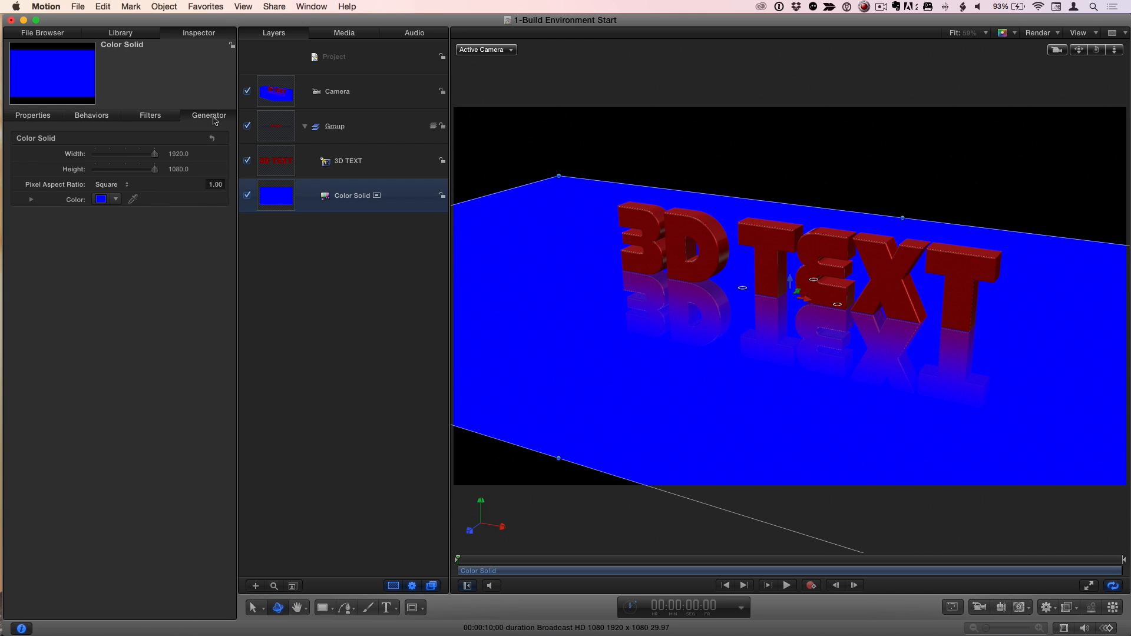
{"action": "left_click", "coordinate": [101, 199]}
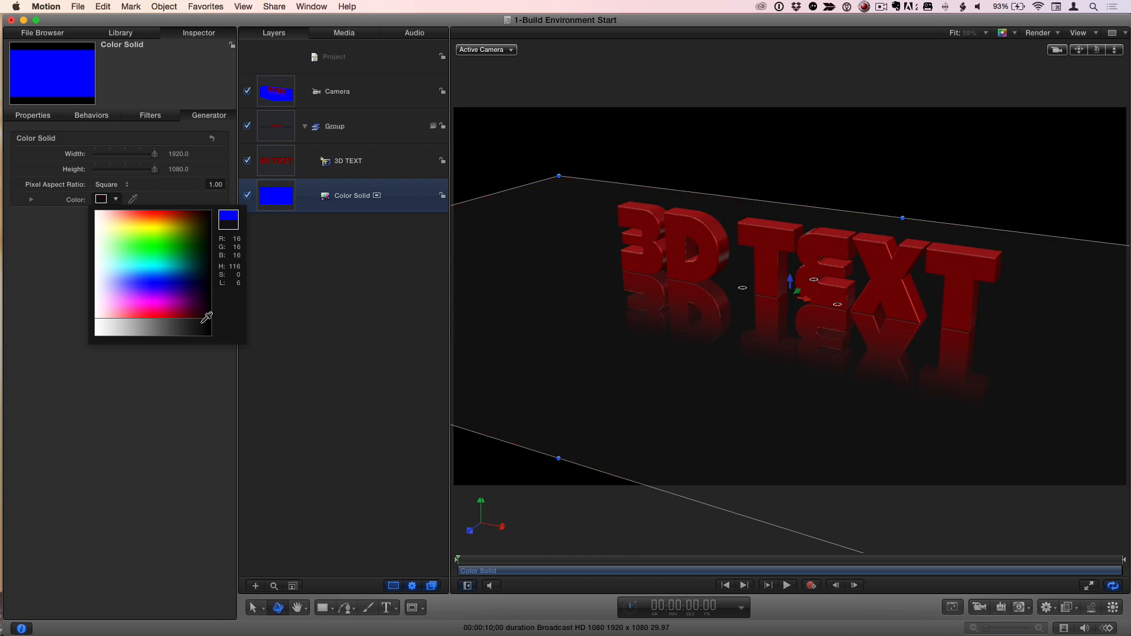
{"action": "left_click", "coordinate": [350, 281]}
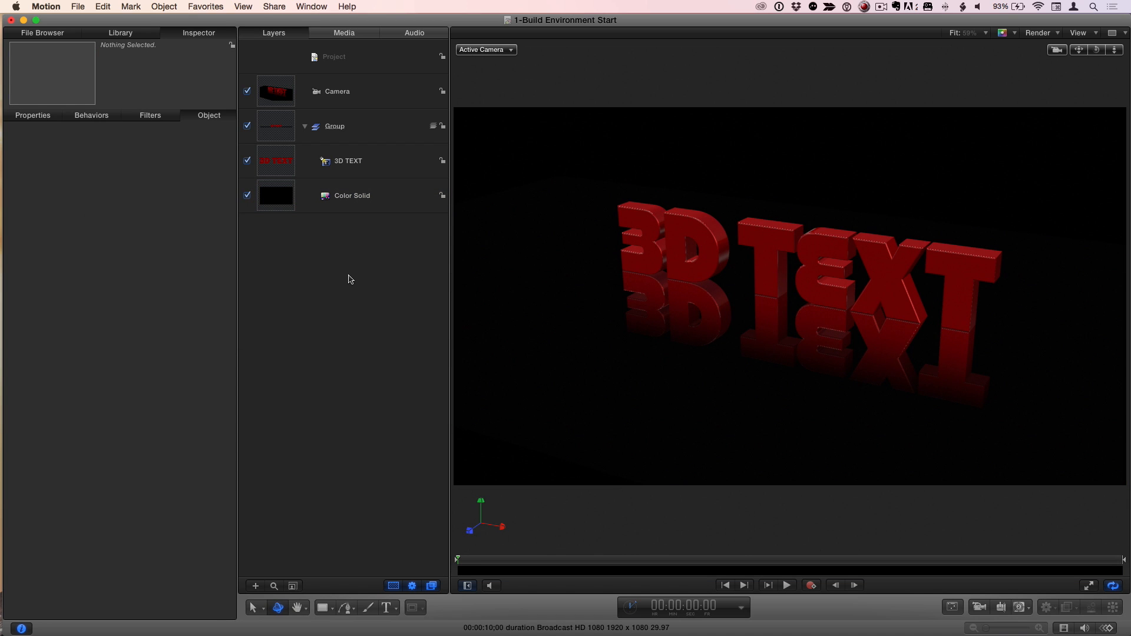
{"action": "mouse_move", "coordinate": [609, 135]}
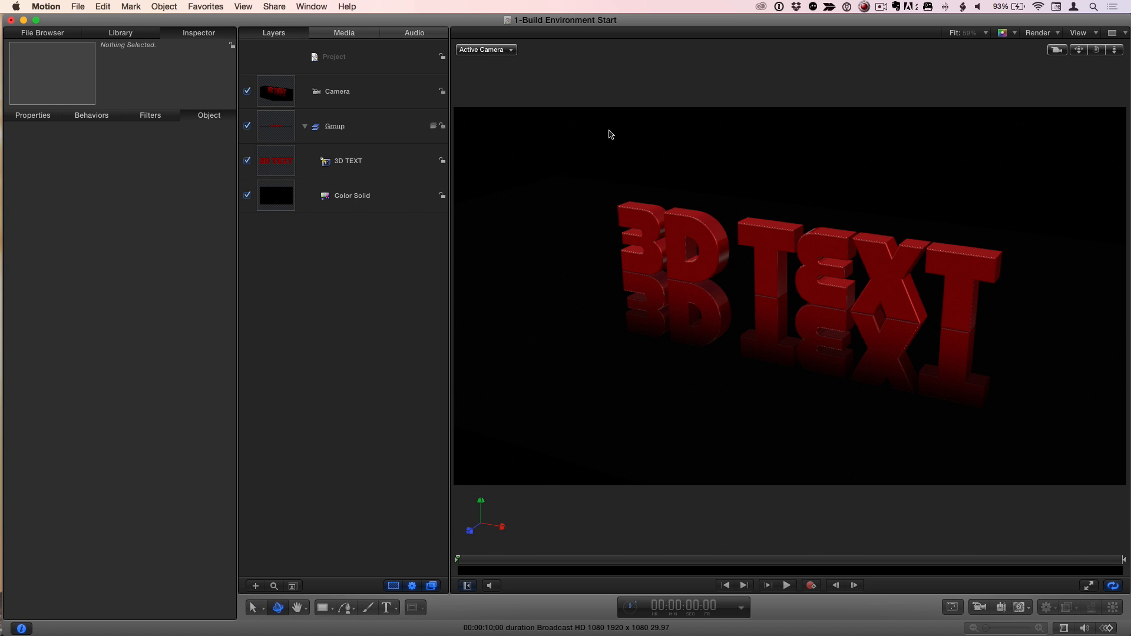
Set the Project's Background Color to white in its properties
{"action": "left_click", "coordinate": [334, 57]}
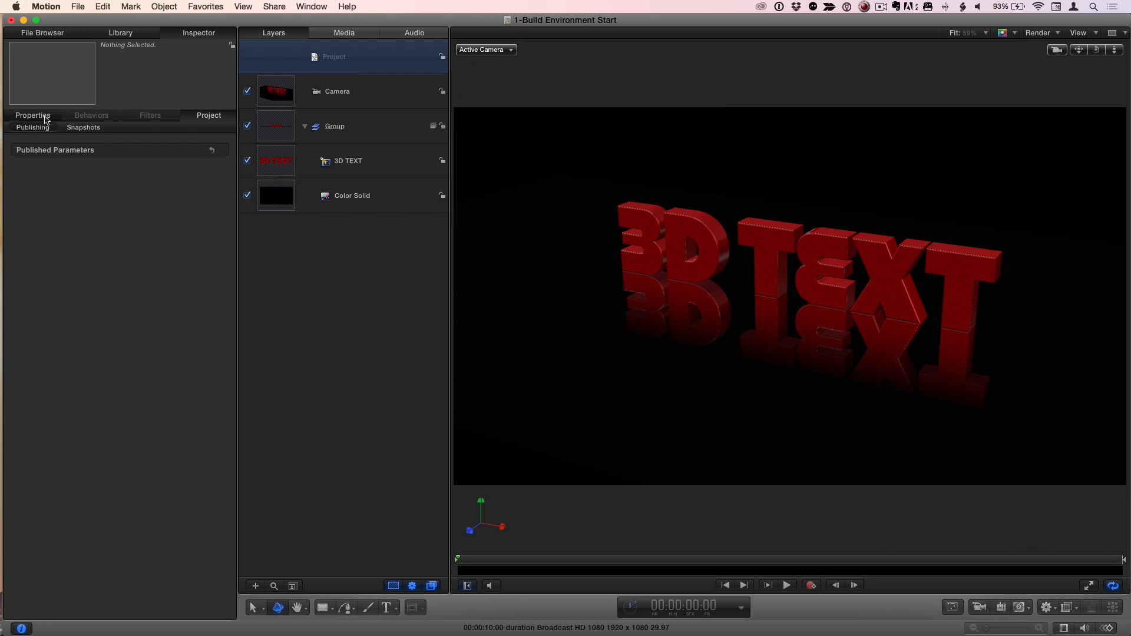
{"action": "left_click", "coordinate": [33, 115]}
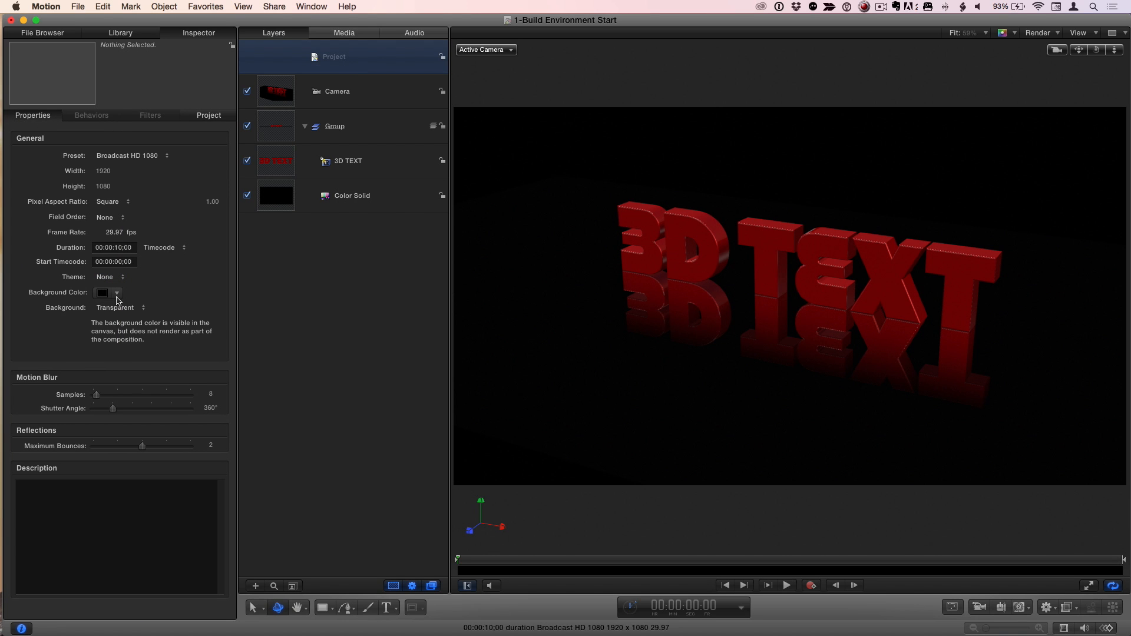
{"action": "left_click", "coordinate": [101, 292]}
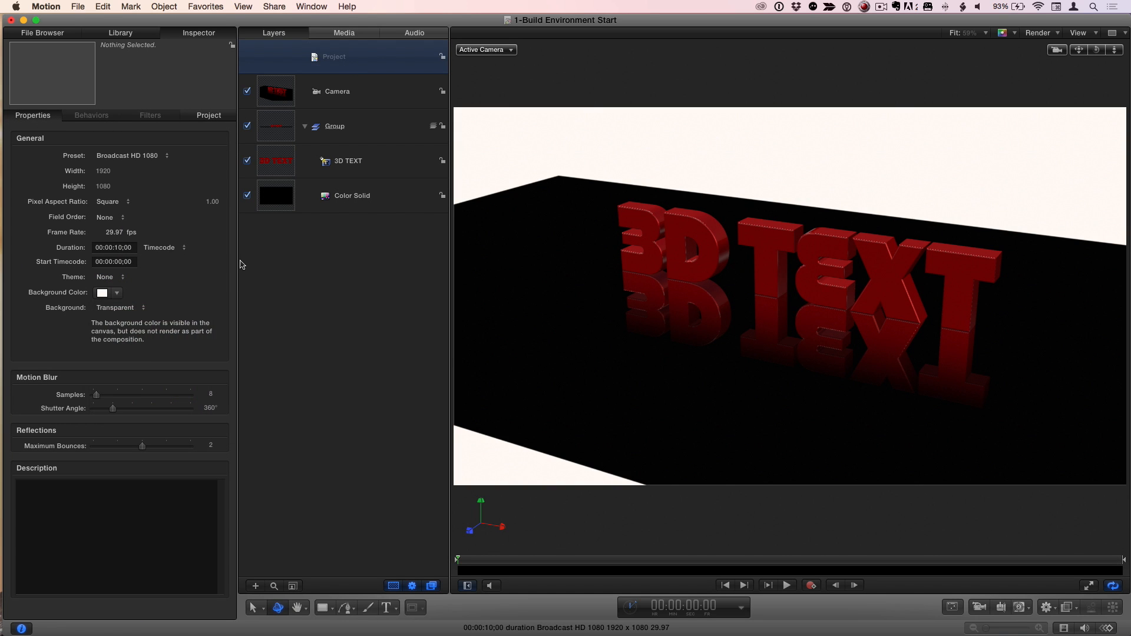
{"action": "left_click", "coordinate": [102, 292]}
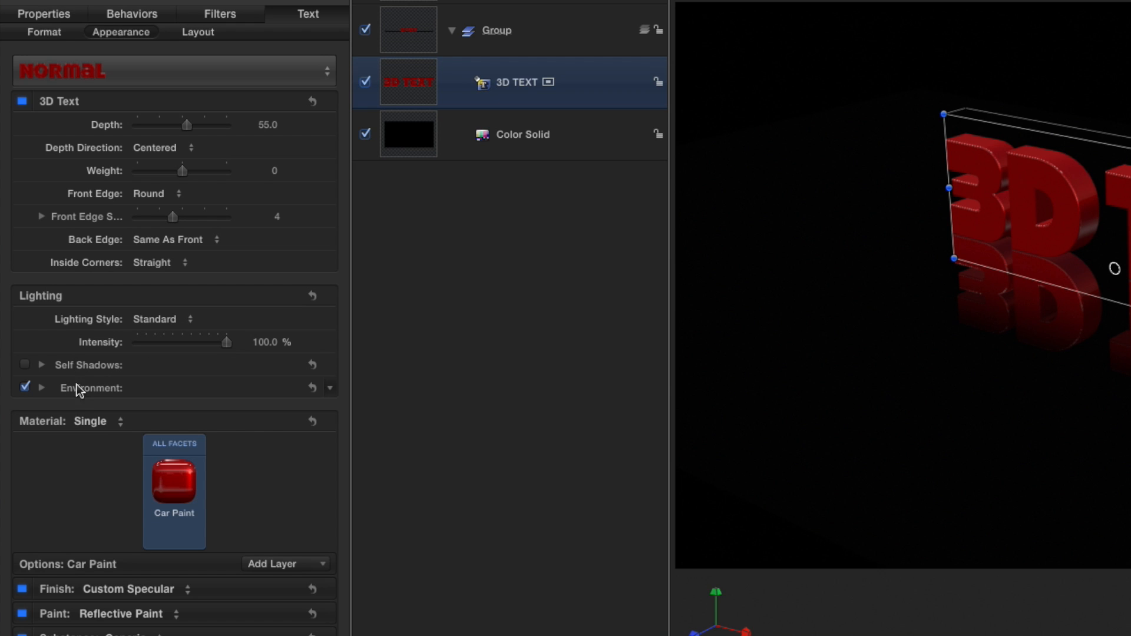
Show the Lighting Style presets available for the 3D text
{"action": "left_click", "coordinate": [162, 319]}
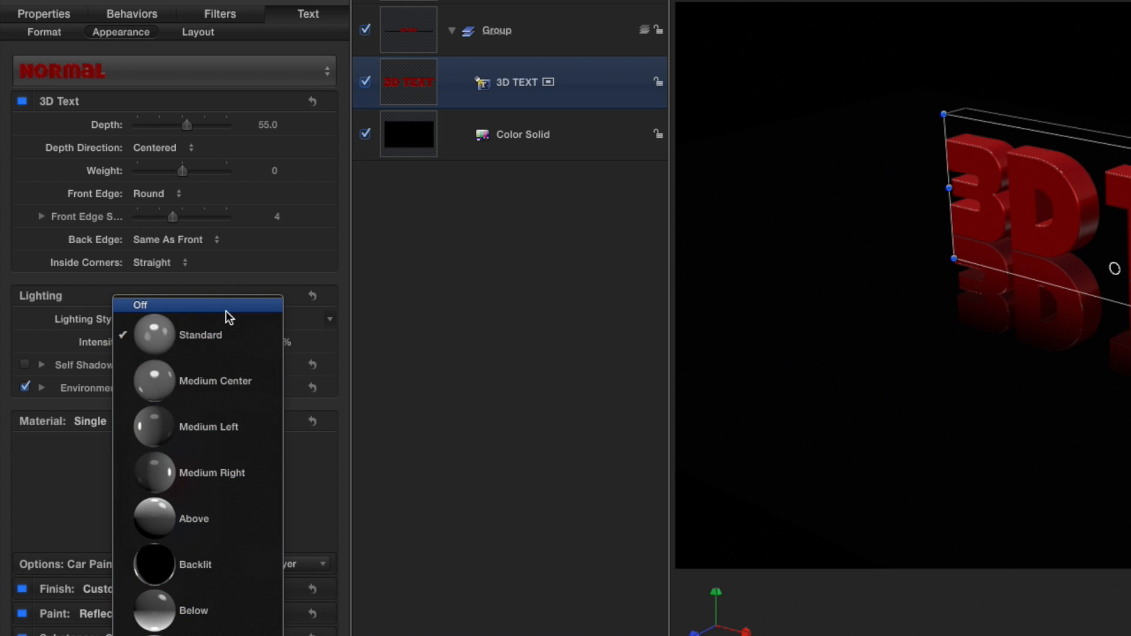
{"action": "mouse_move", "coordinate": [228, 352]}
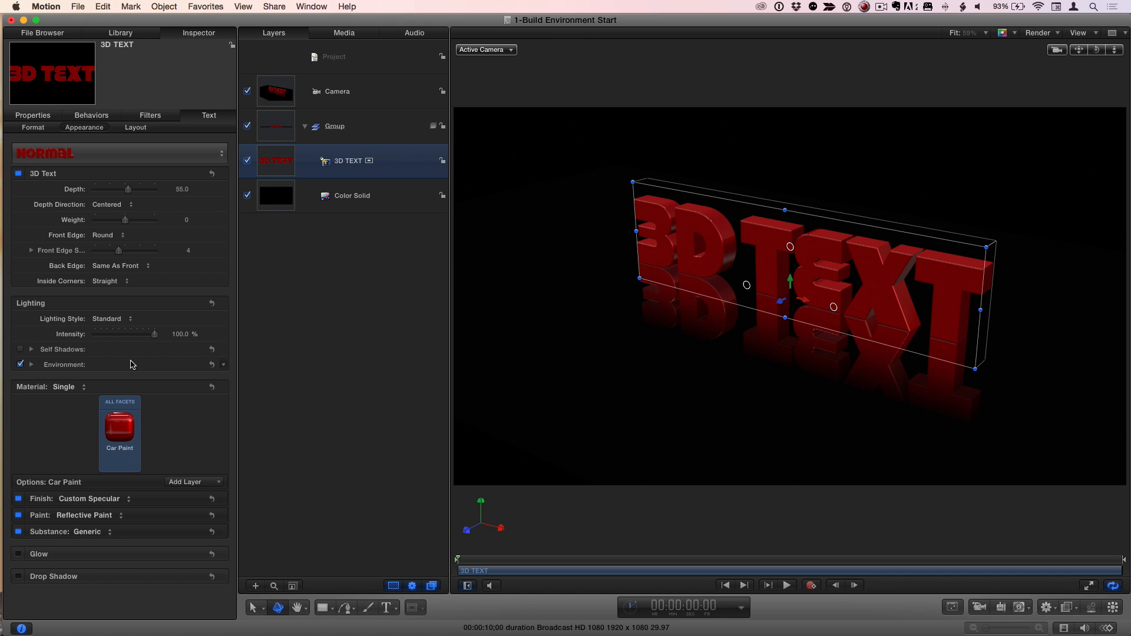
{"action": "left_click", "coordinate": [106, 319]}
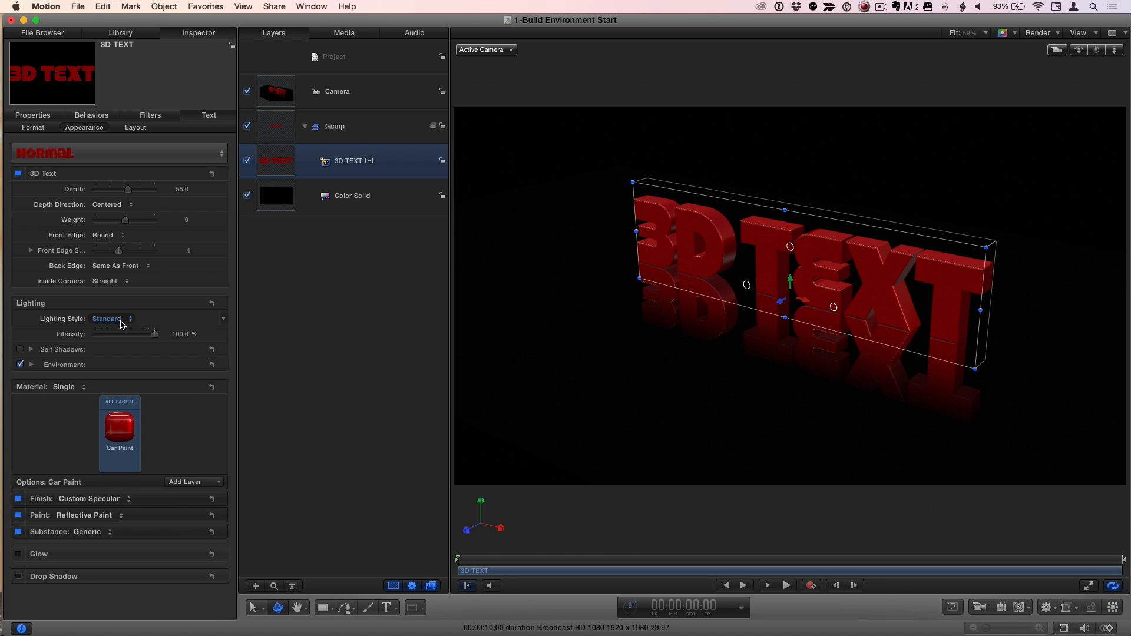
{"action": "left_click", "coordinate": [108, 319]}
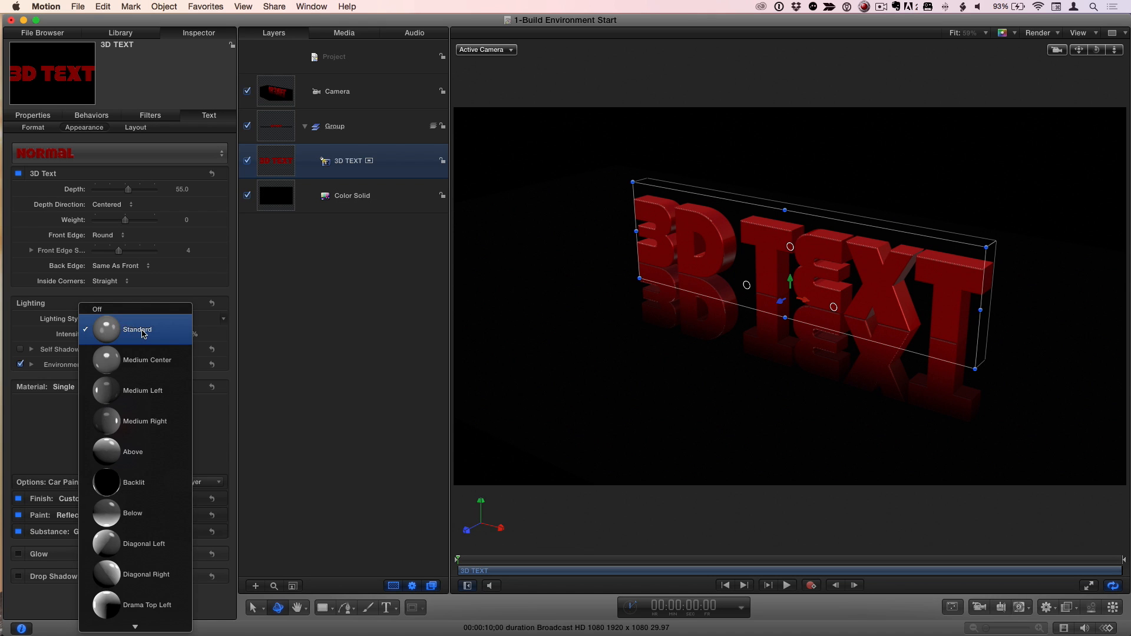
{"action": "mouse_move", "coordinate": [143, 422]}
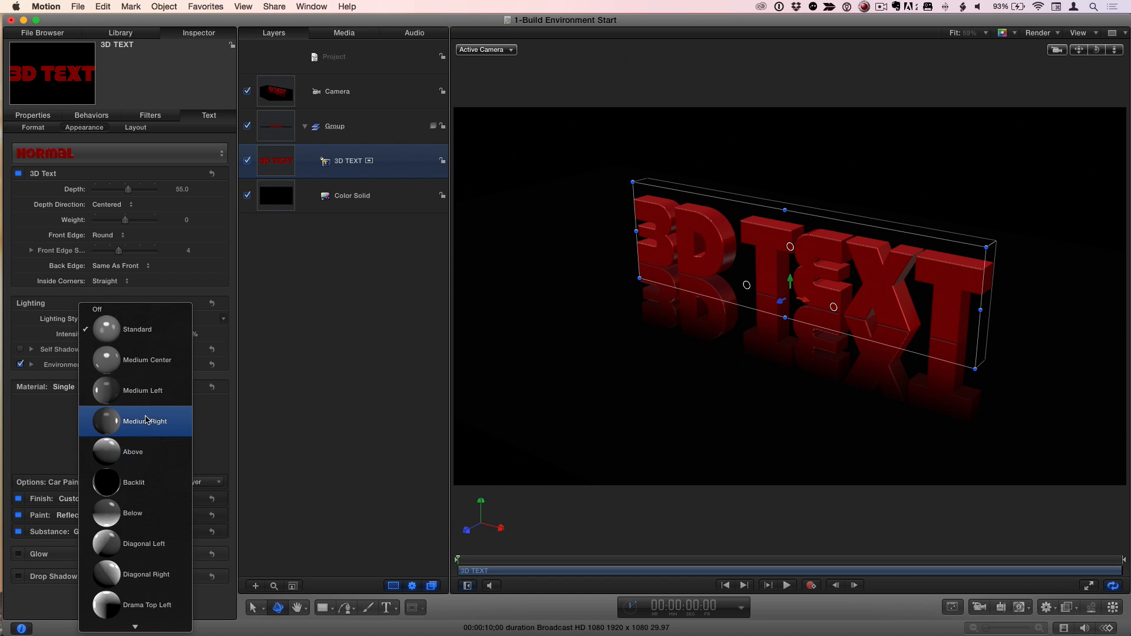
{"action": "mouse_move", "coordinate": [115, 310]}
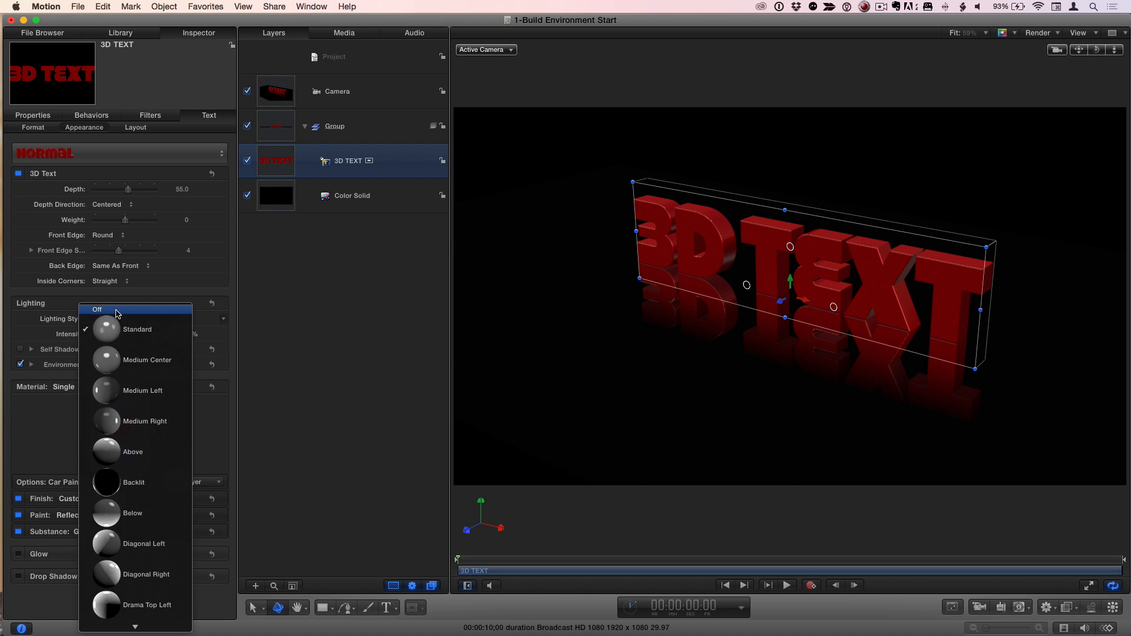
Set the text's Lighting Style to Off so the letters go dark
{"action": "left_click", "coordinate": [97, 310]}
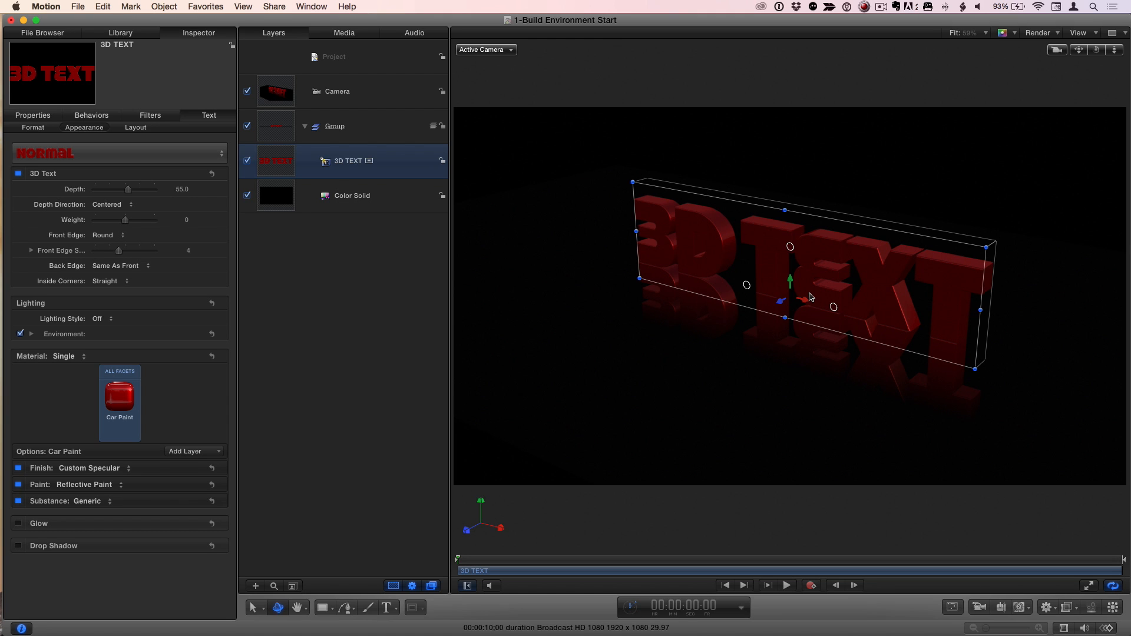
{"action": "mouse_move", "coordinate": [722, 319]}
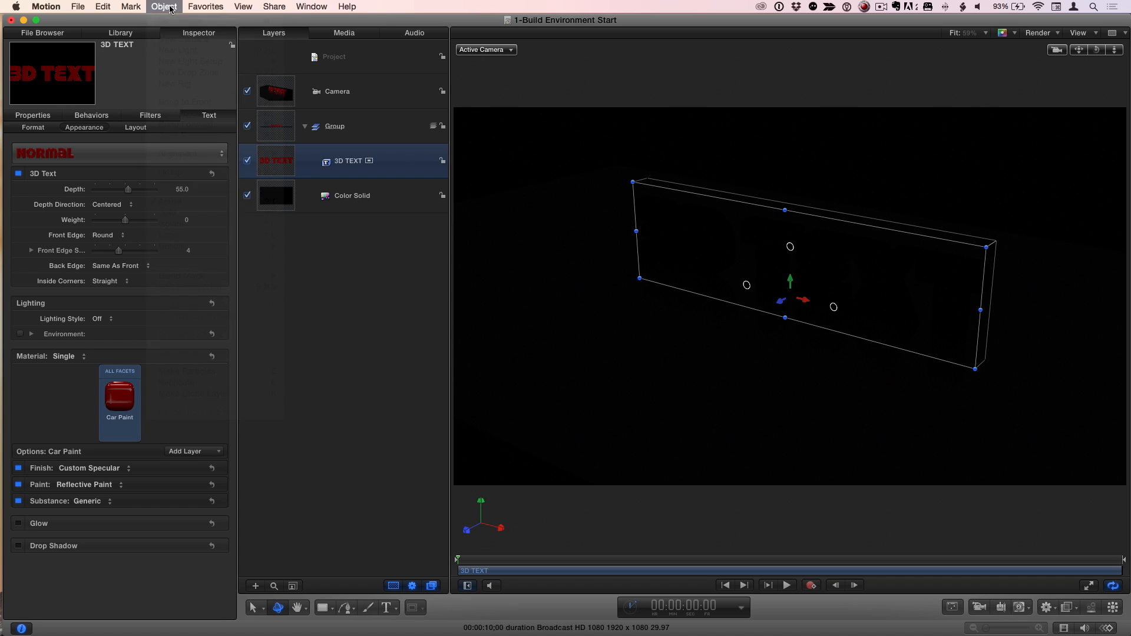
Add a Standard light setup via Object > New Light Setup
{"action": "left_click", "coordinate": [163, 7]}
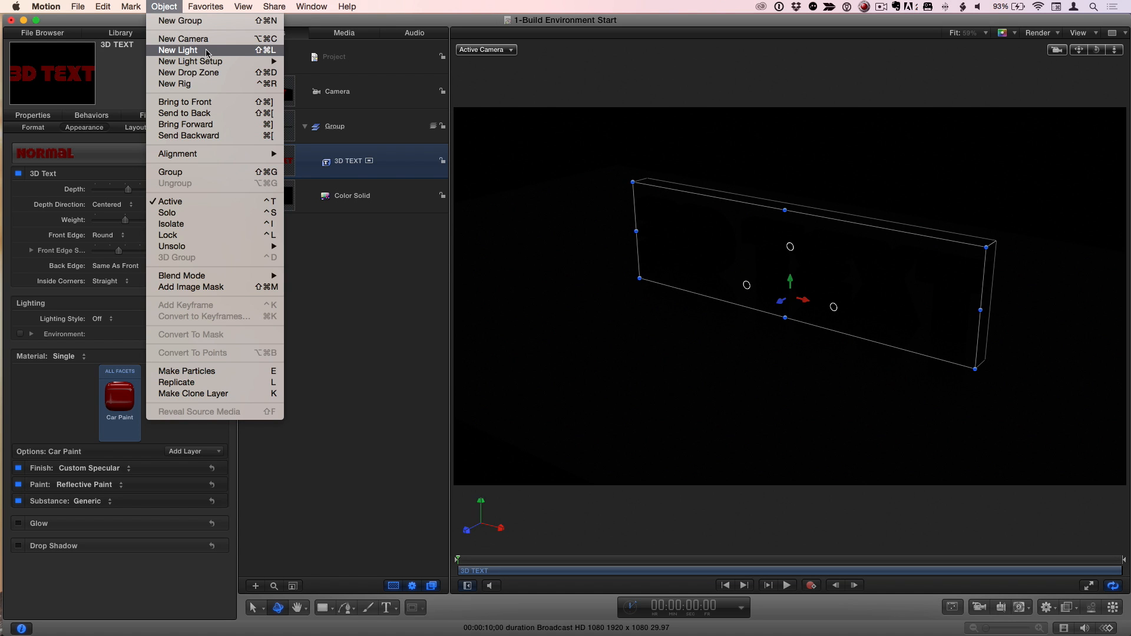
{"action": "mouse_move", "coordinate": [214, 56]}
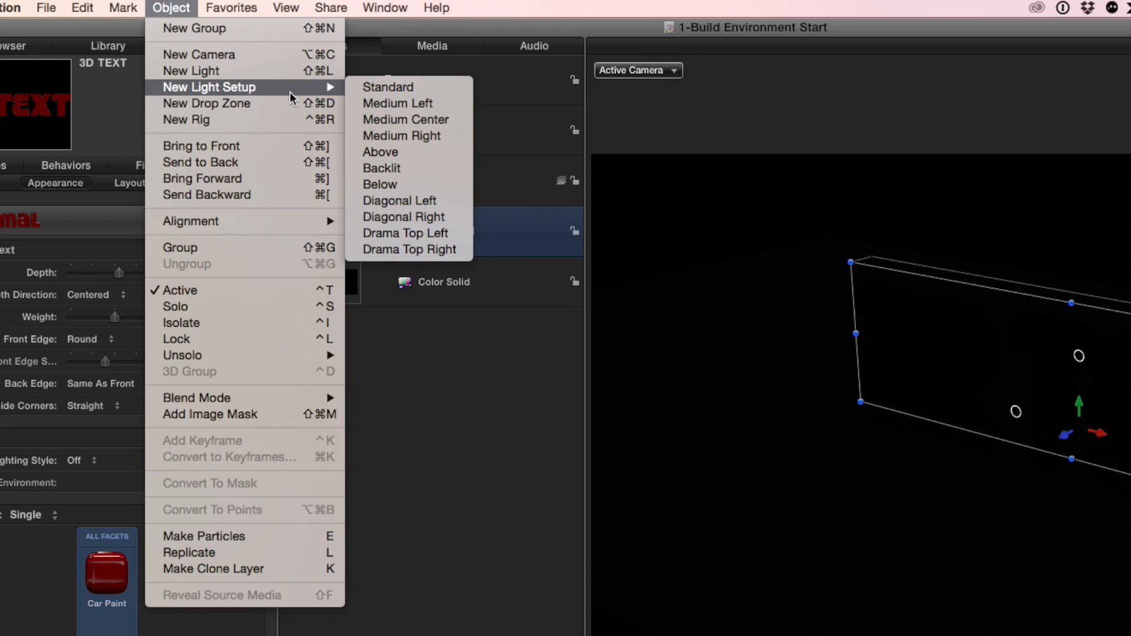
{"action": "mouse_move", "coordinate": [387, 86]}
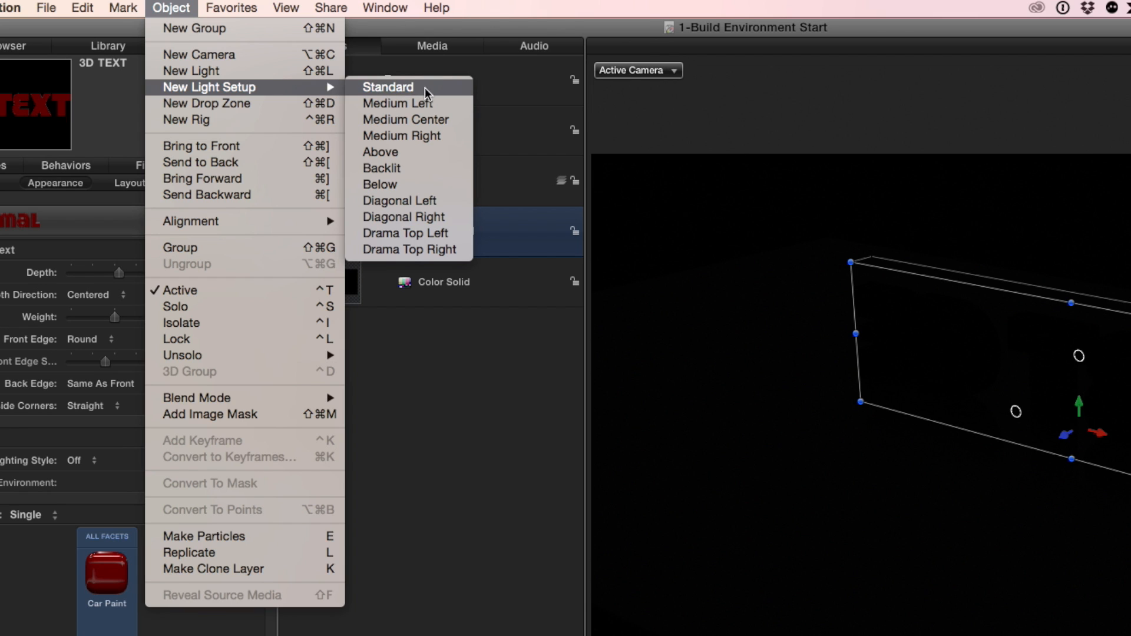
{"action": "mouse_move", "coordinate": [432, 94]}
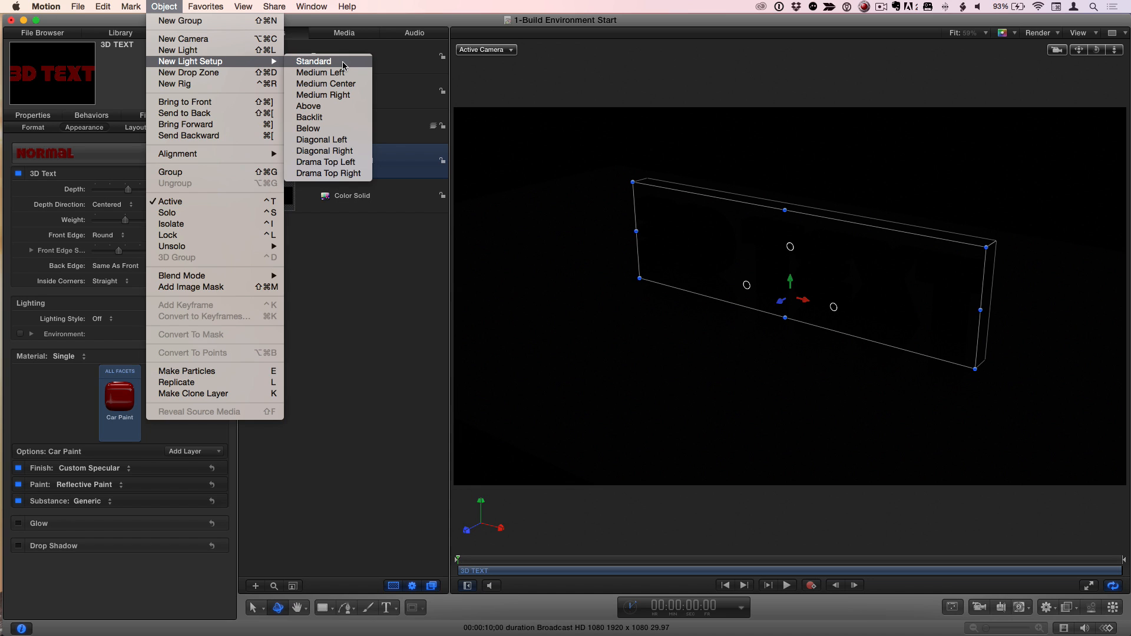
{"action": "left_click", "coordinate": [313, 60]}
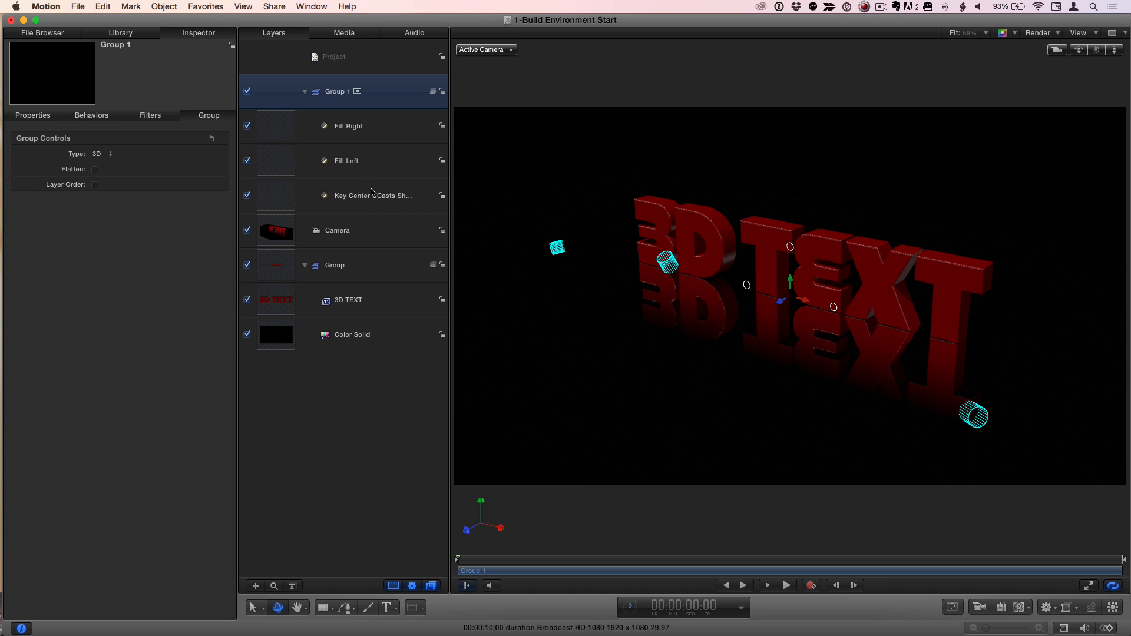
{"action": "mouse_move", "coordinate": [423, 185]}
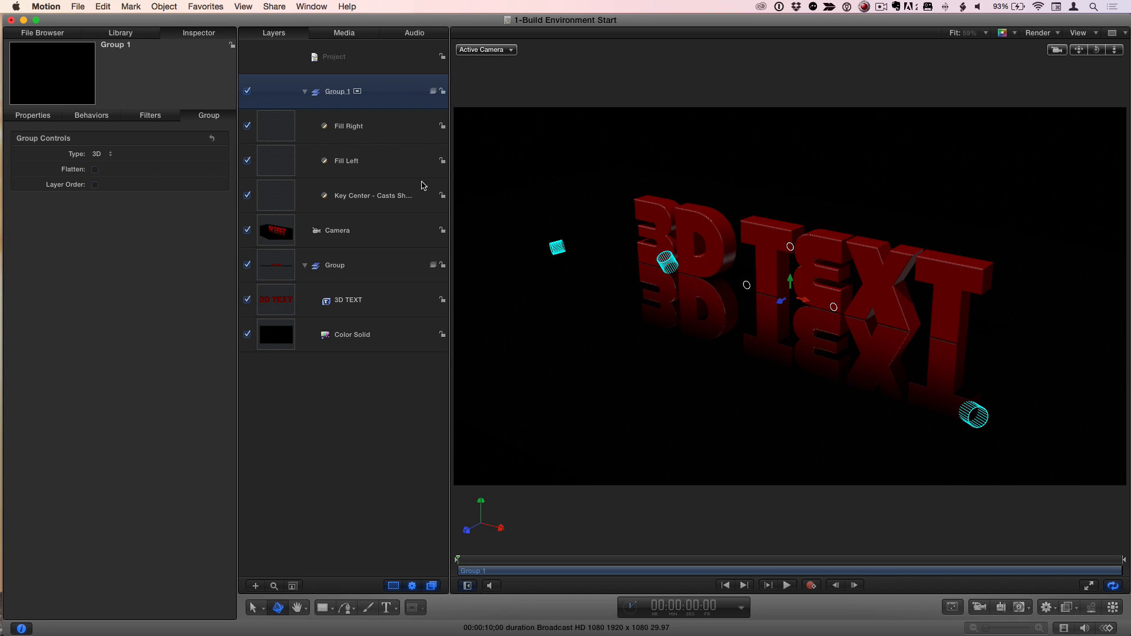
{"action": "mouse_move", "coordinate": [696, 294]}
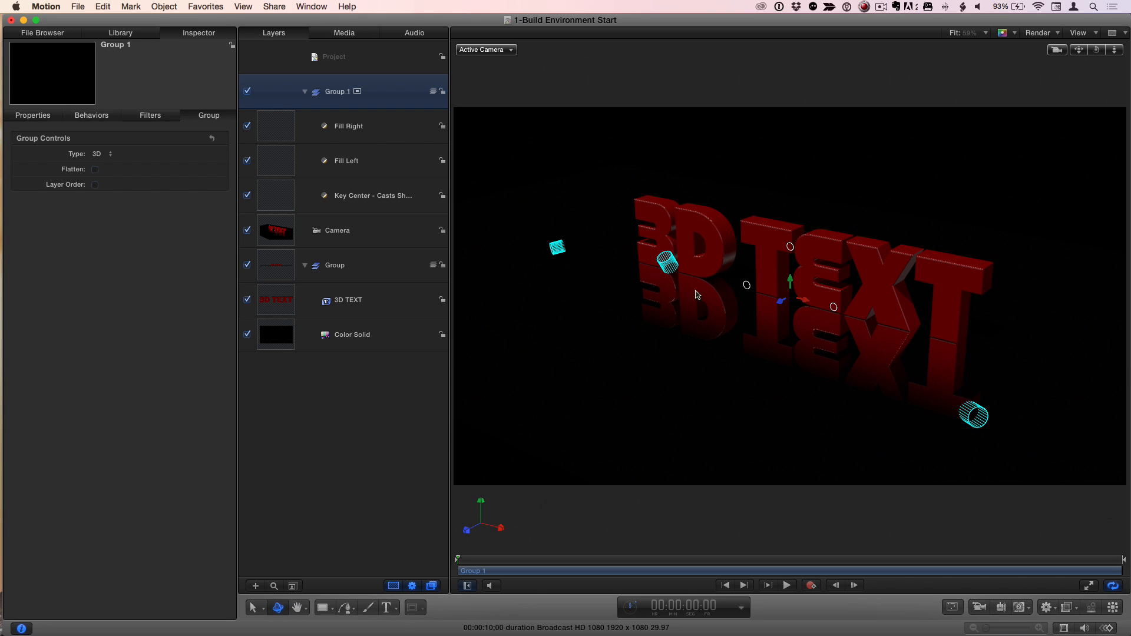
{"action": "mouse_move", "coordinate": [375, 159]}
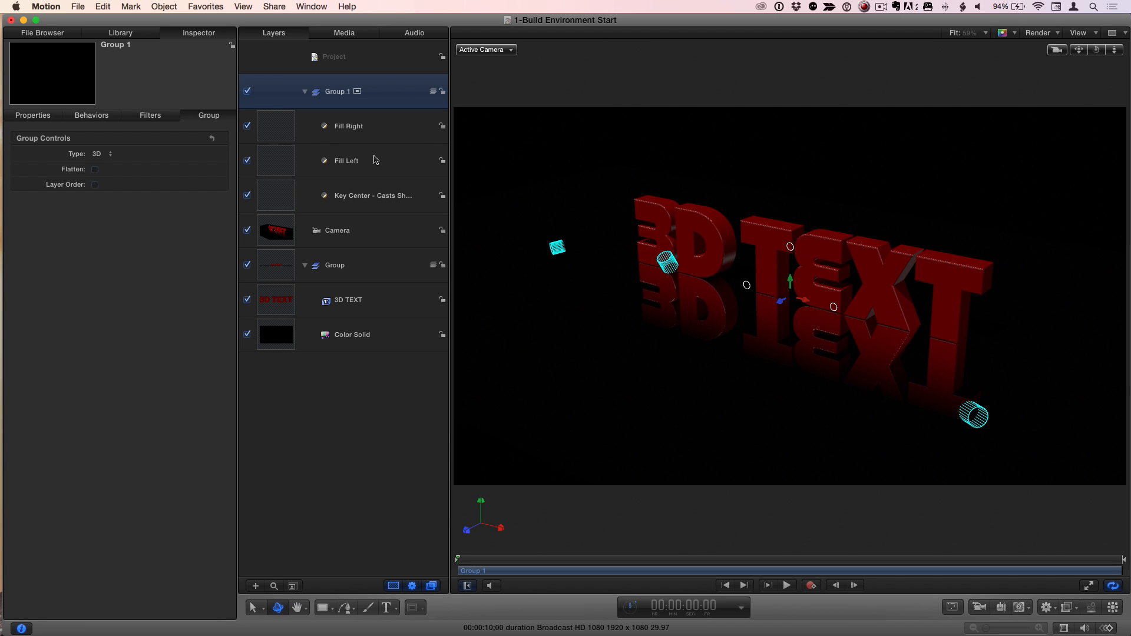
{"action": "mouse_move", "coordinate": [700, 280]}
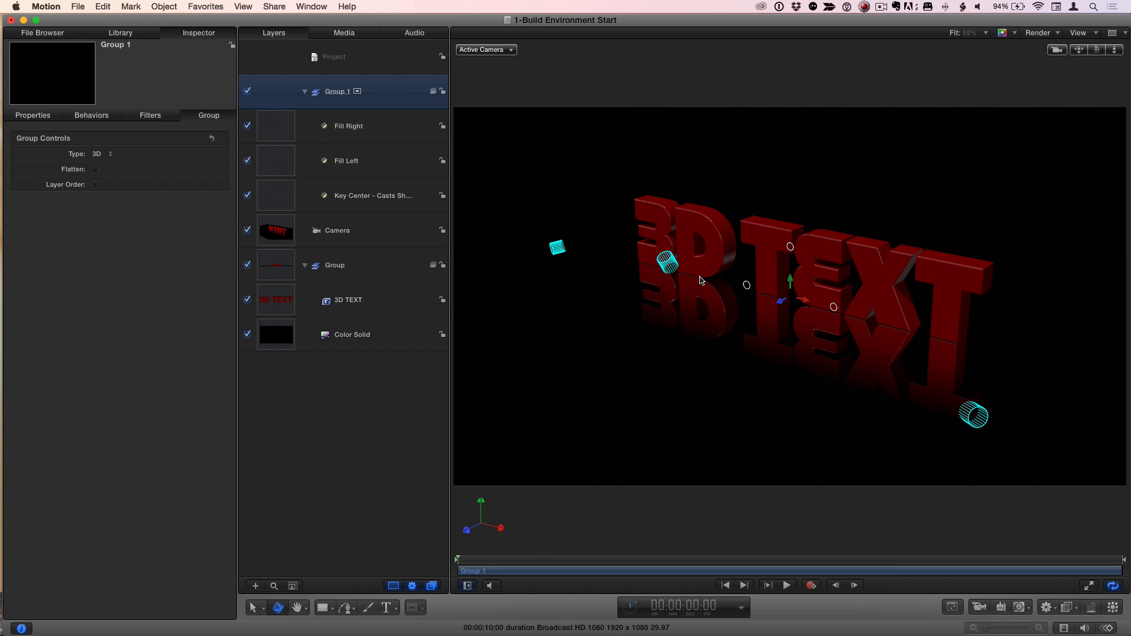
{"action": "mouse_move", "coordinate": [309, 165]}
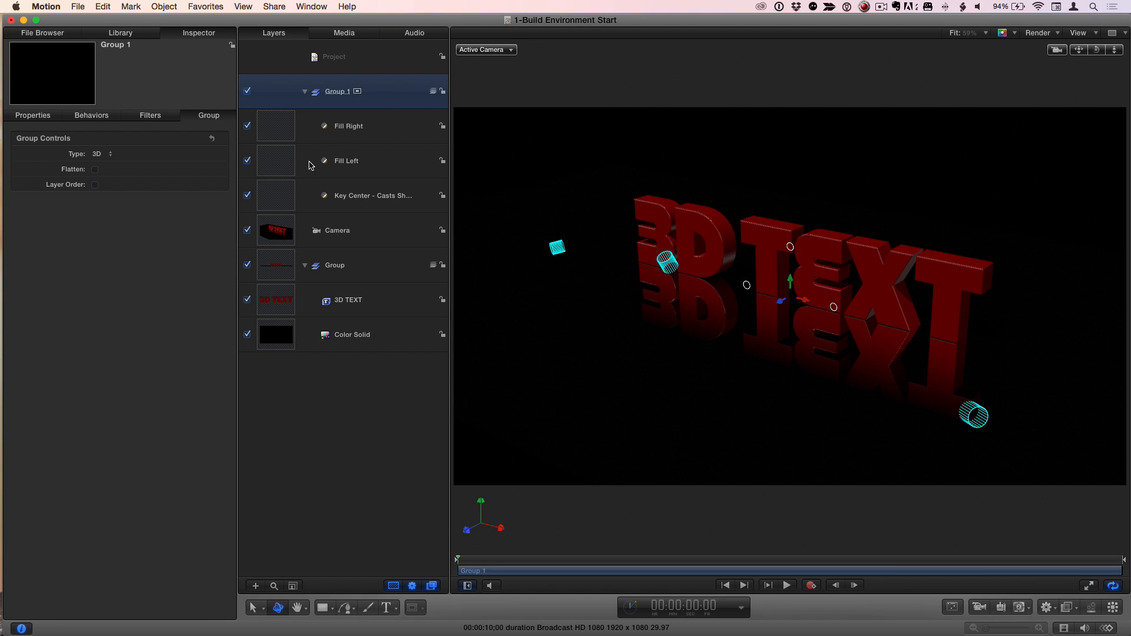
{"action": "mouse_move", "coordinate": [399, 148]}
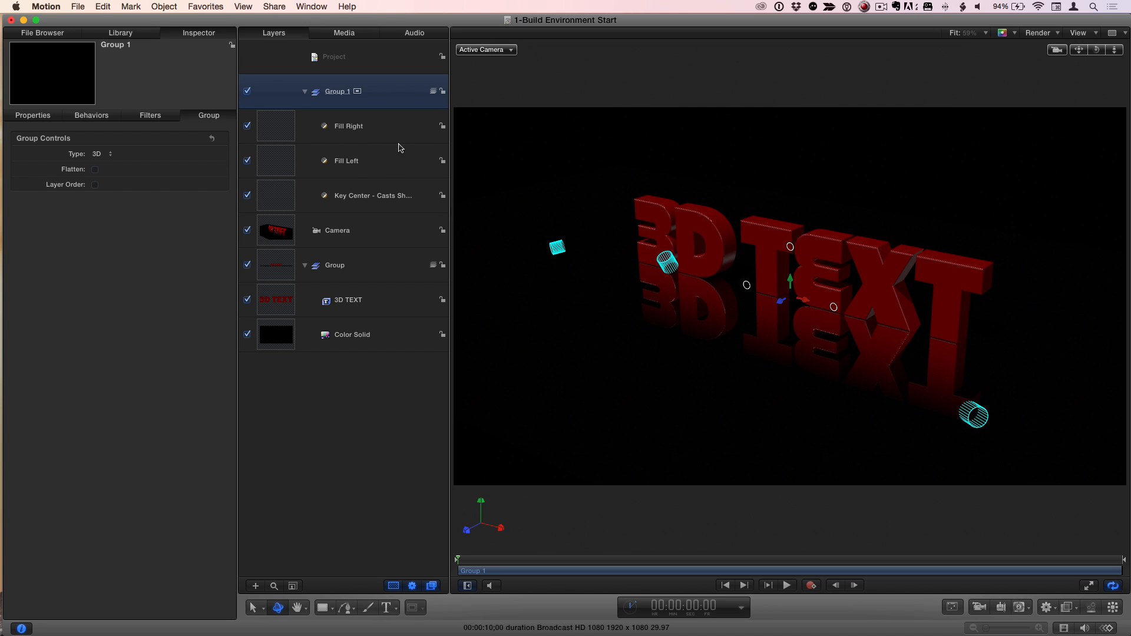
{"action": "mouse_move", "coordinate": [380, 200]}
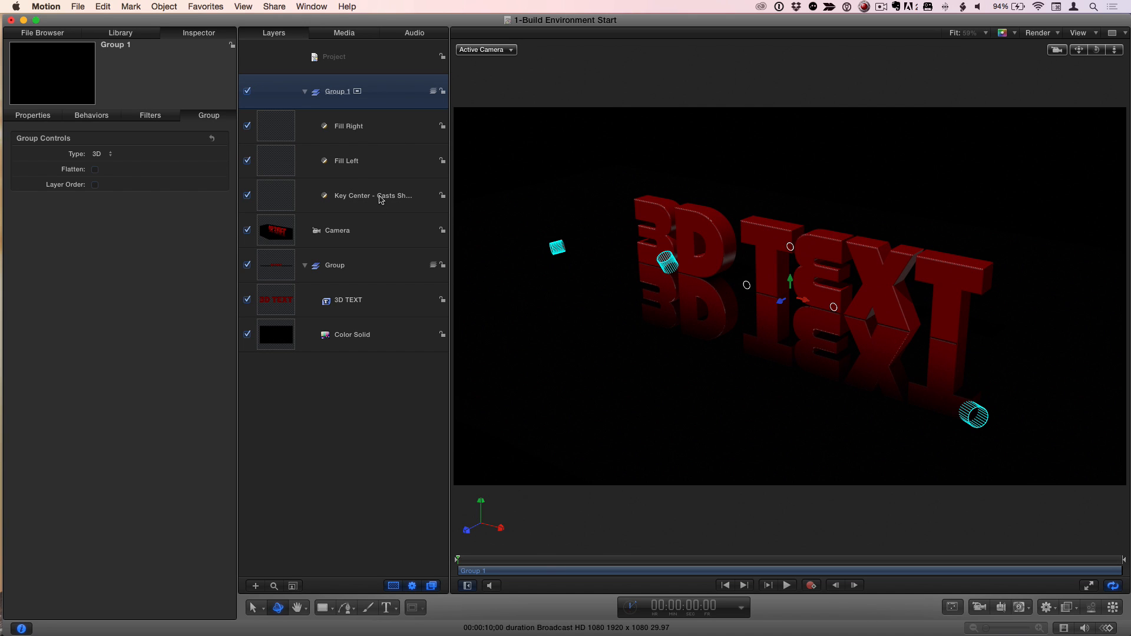
Select the Key Center - Casts Shadows light to show its Light controls
{"action": "left_click", "coordinate": [372, 196]}
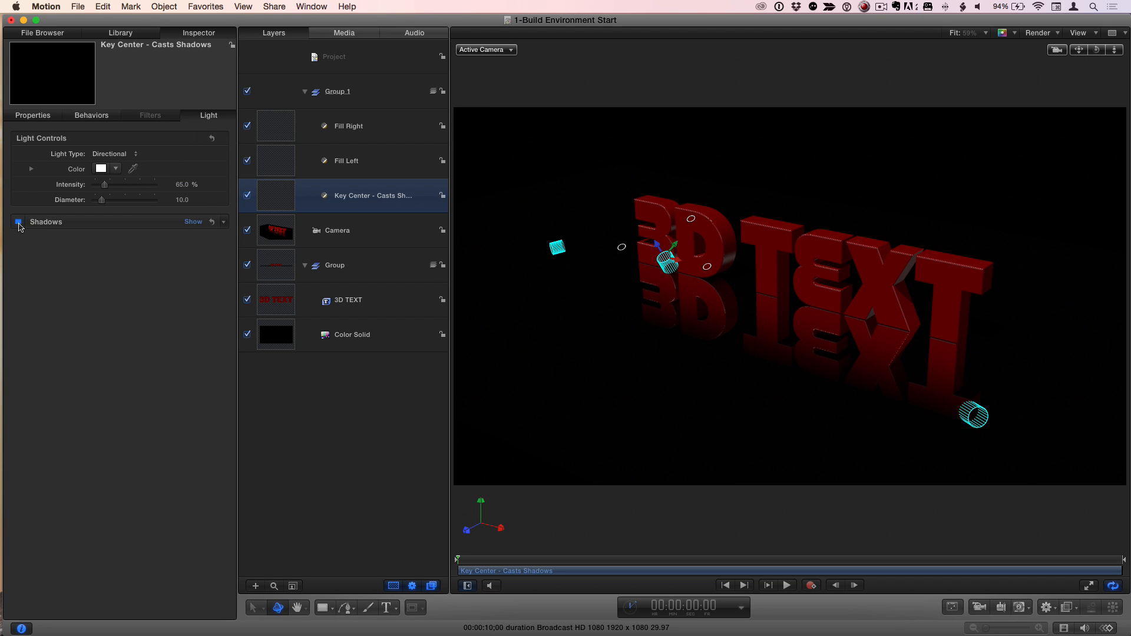
Enable Shadows on the key light and make it a Point light at 2035% intensity
{"action": "left_click", "coordinate": [17, 221]}
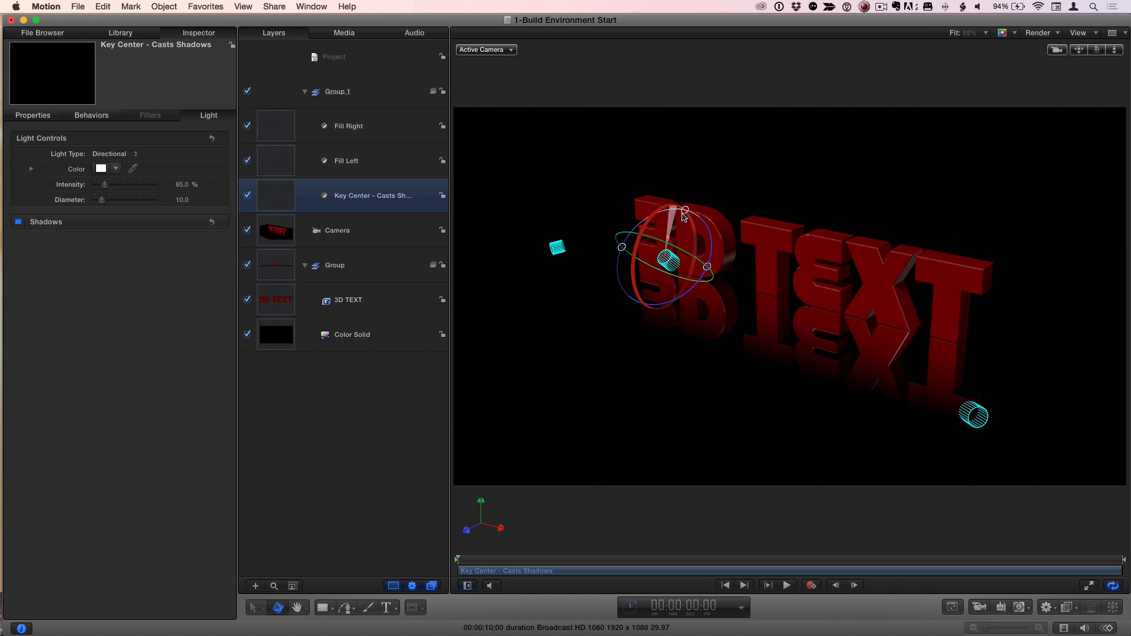
{"action": "left_click_drag", "start_coordinate": [683, 210], "coordinate": [674, 213]}
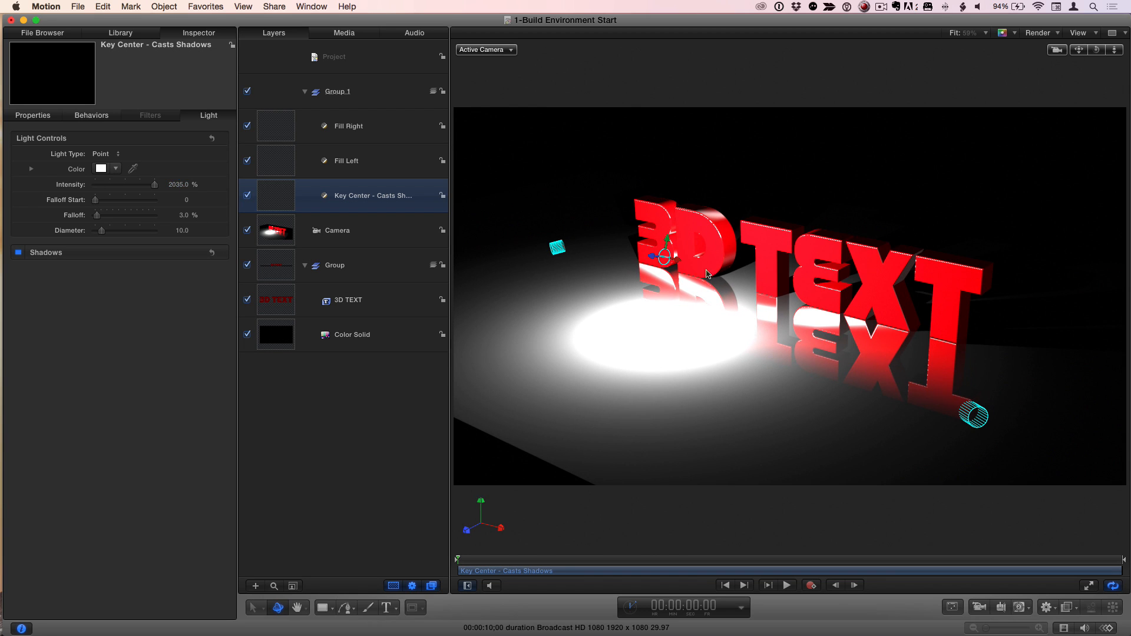
{"action": "mouse_move", "coordinate": [682, 254]}
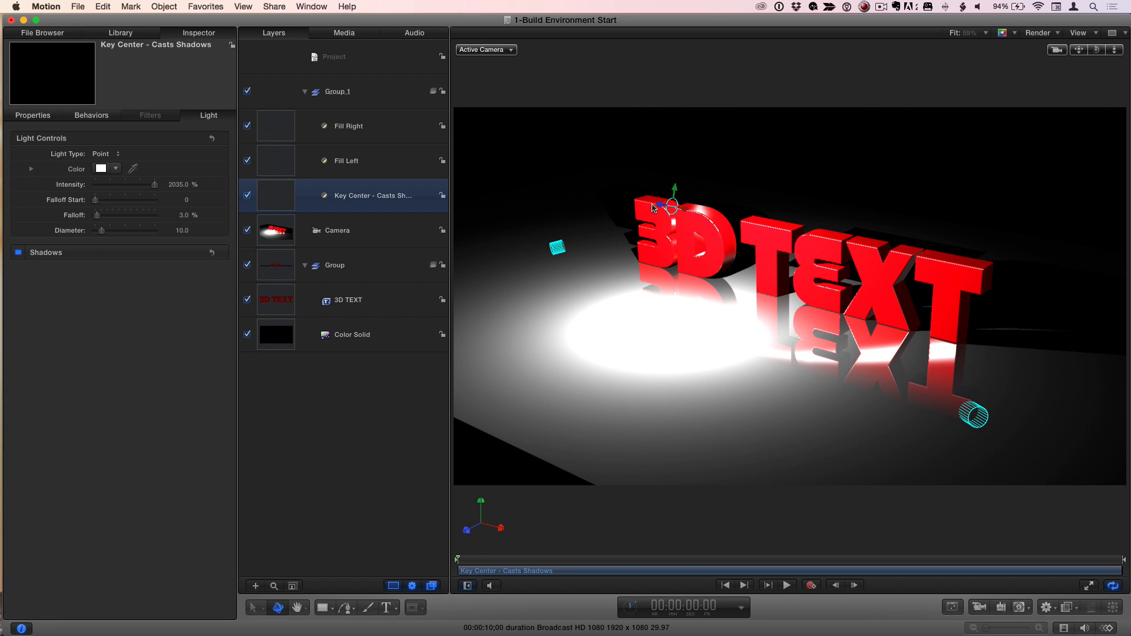
Reposition the key light around the text, ending right of it, then select the 3D TEXT layer
{"action": "left_click_drag", "start_coordinate": [656, 208], "coordinate": [735, 217]}
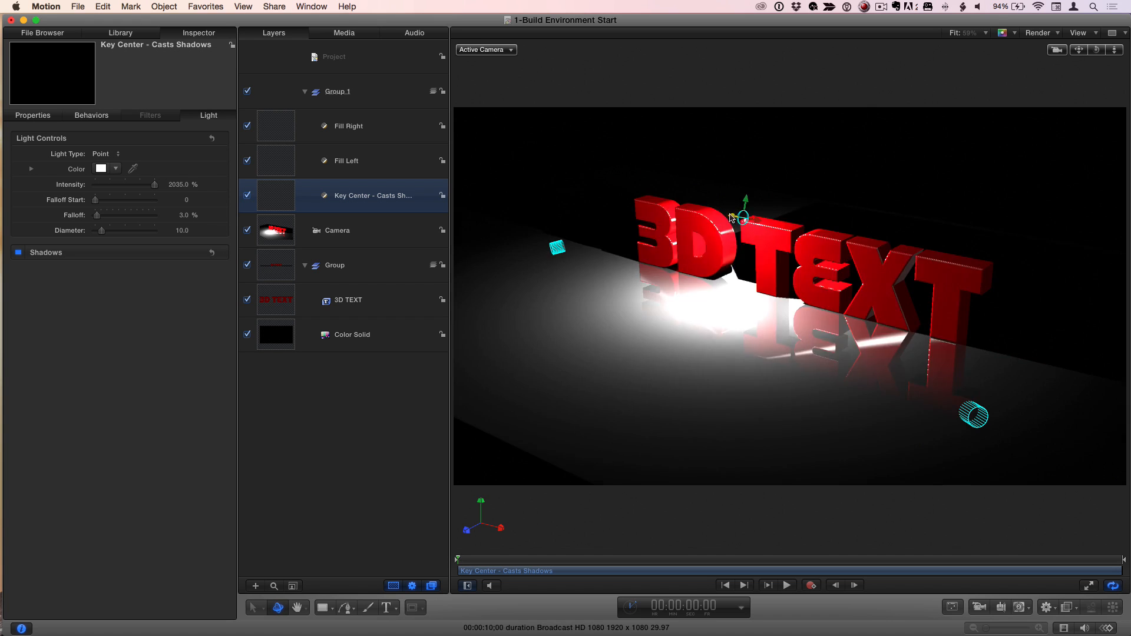
{"action": "left_click_drag", "start_coordinate": [739, 215], "coordinate": [690, 210]}
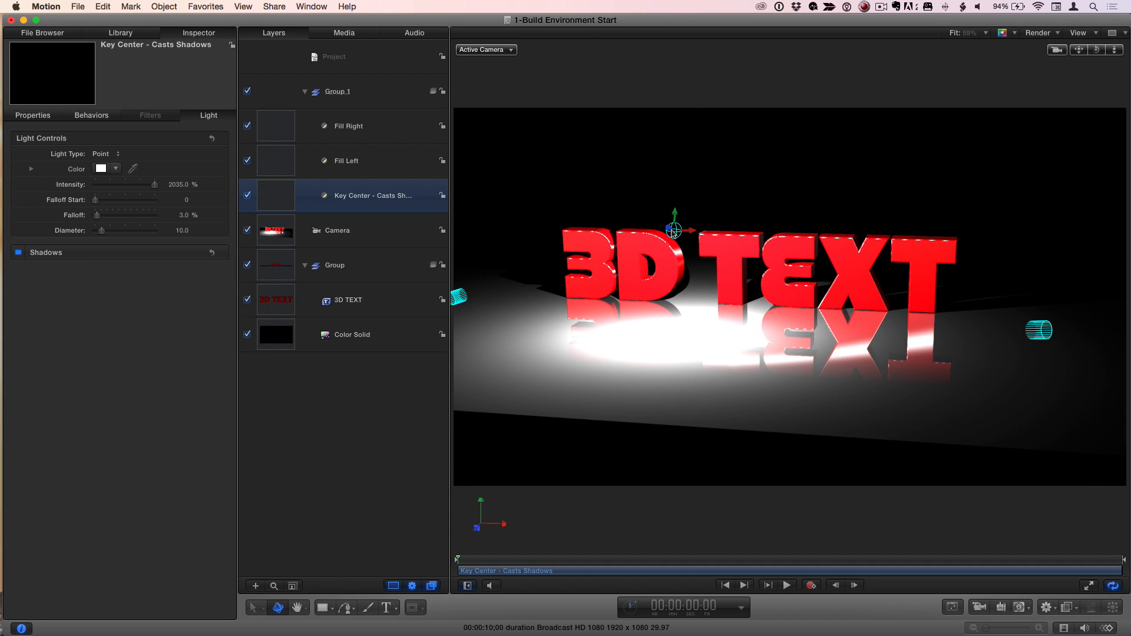
{"action": "left_click_drag", "start_coordinate": [674, 229], "coordinate": [567, 167]}
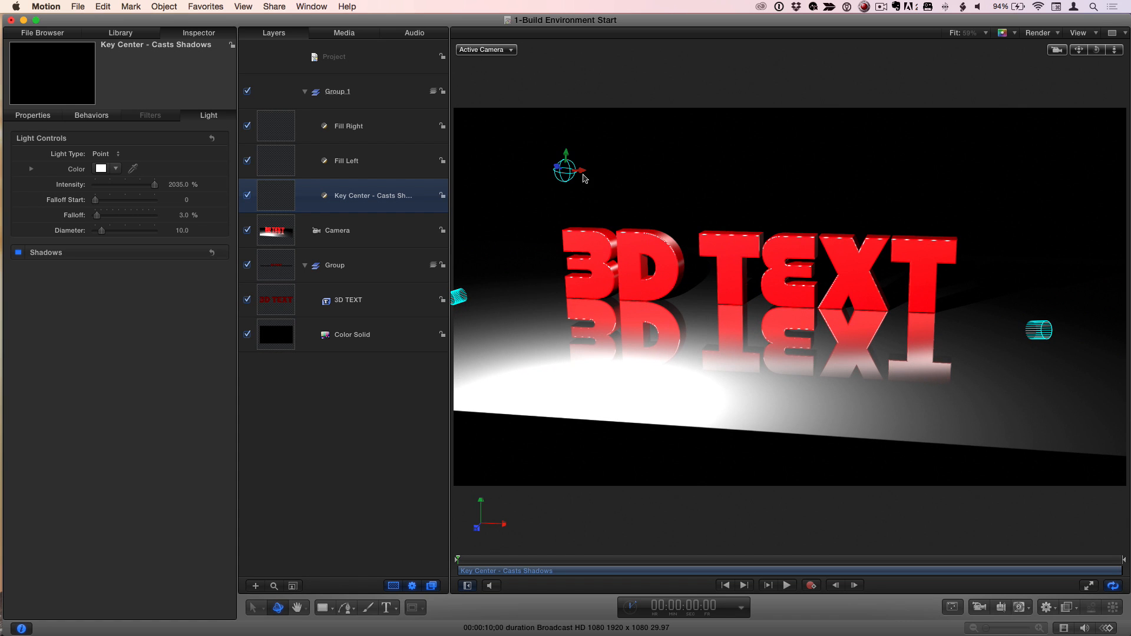
{"action": "left_click_drag", "start_coordinate": [567, 169], "coordinate": [1022, 159]}
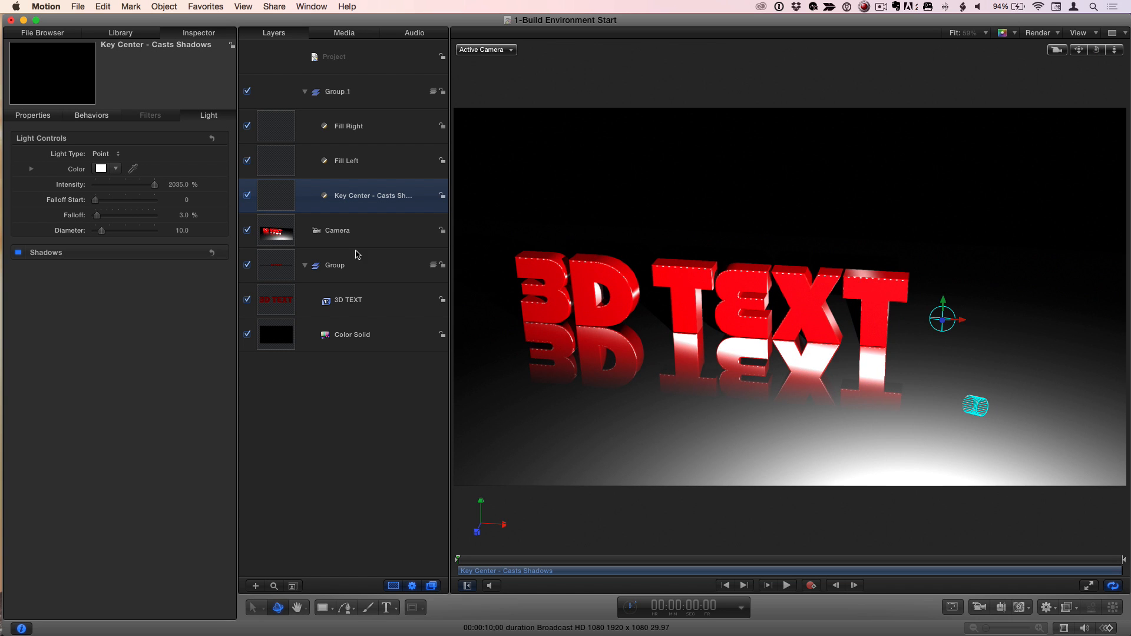
{"action": "left_click", "coordinate": [346, 299]}
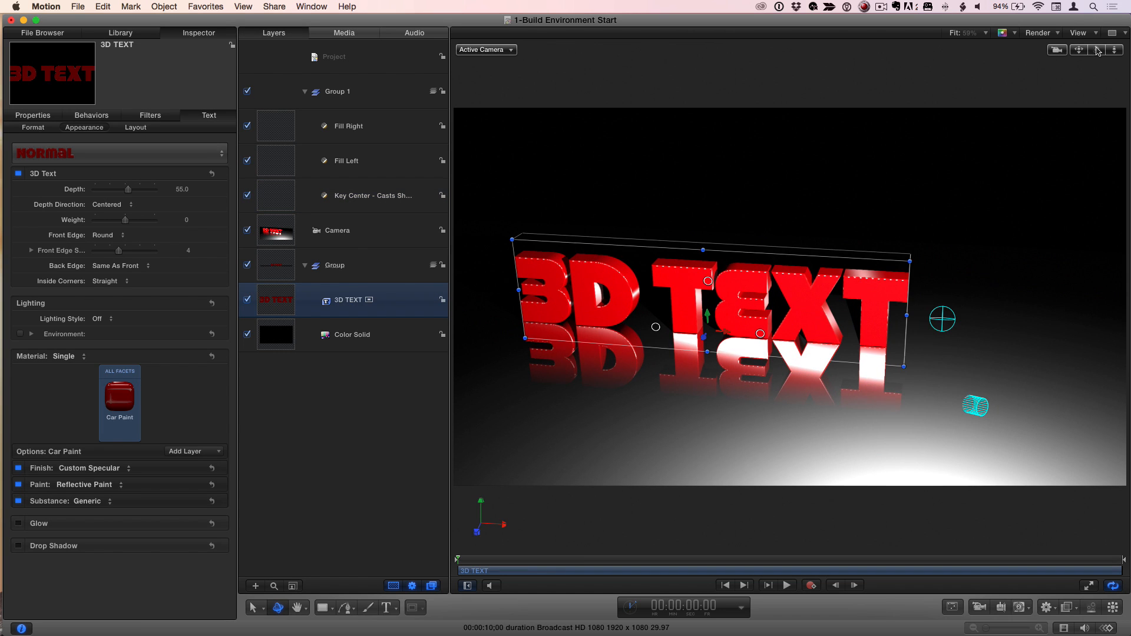